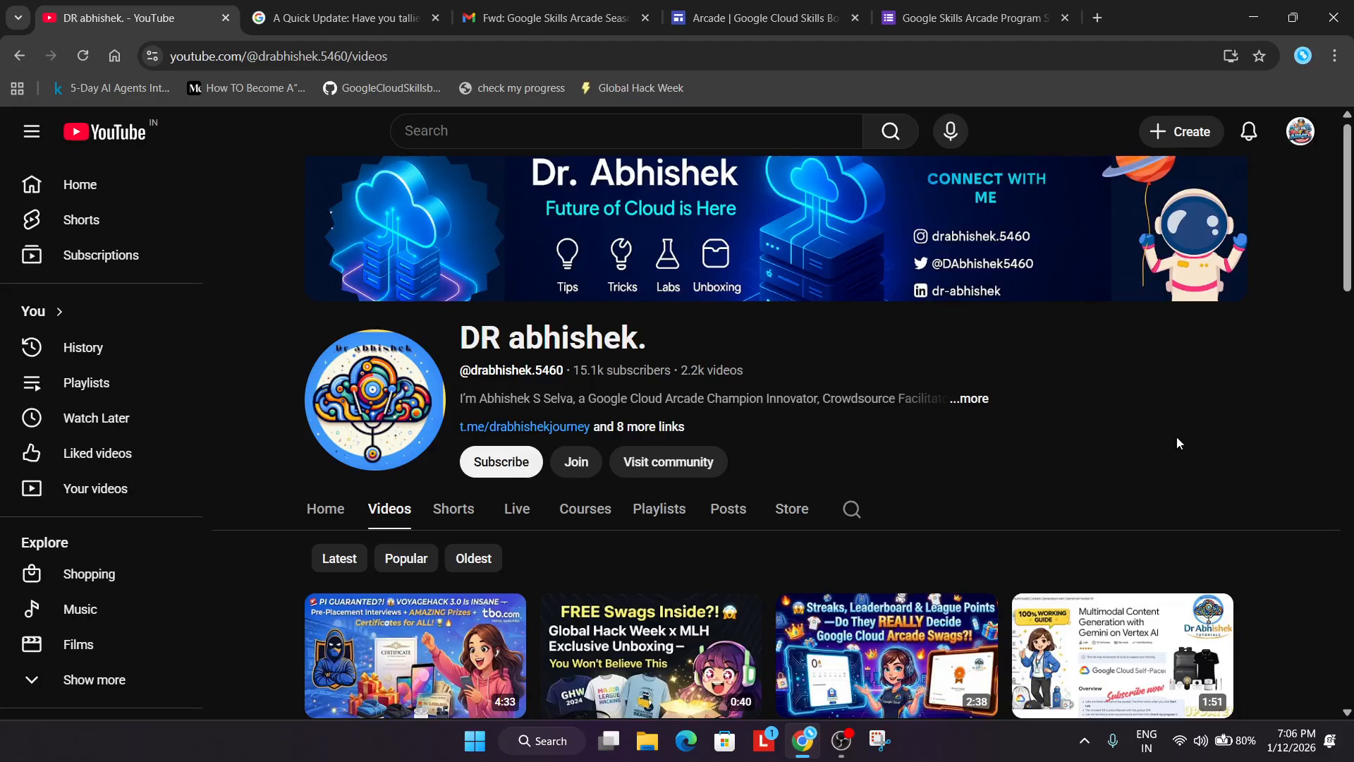
pyautogui.moveTo(1179, 447)
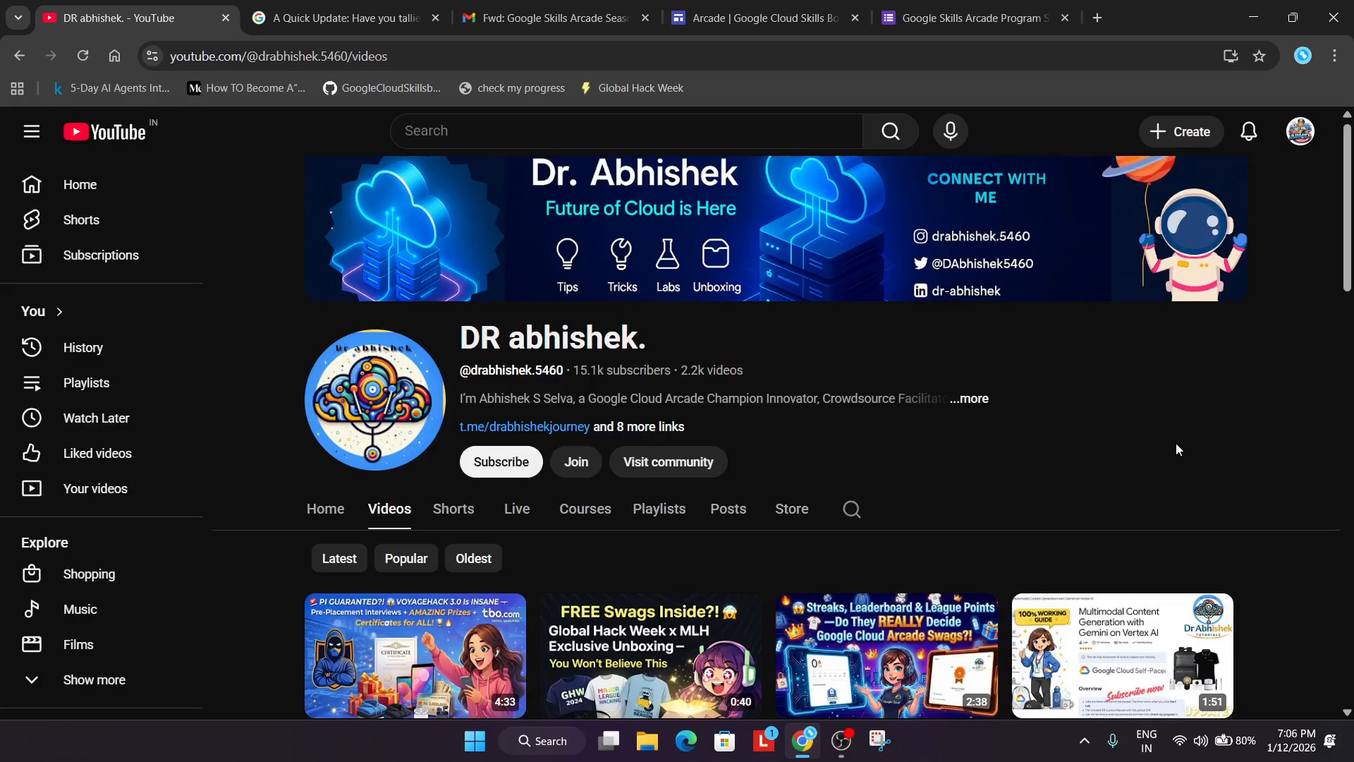
pyautogui.moveTo(1181, 452)
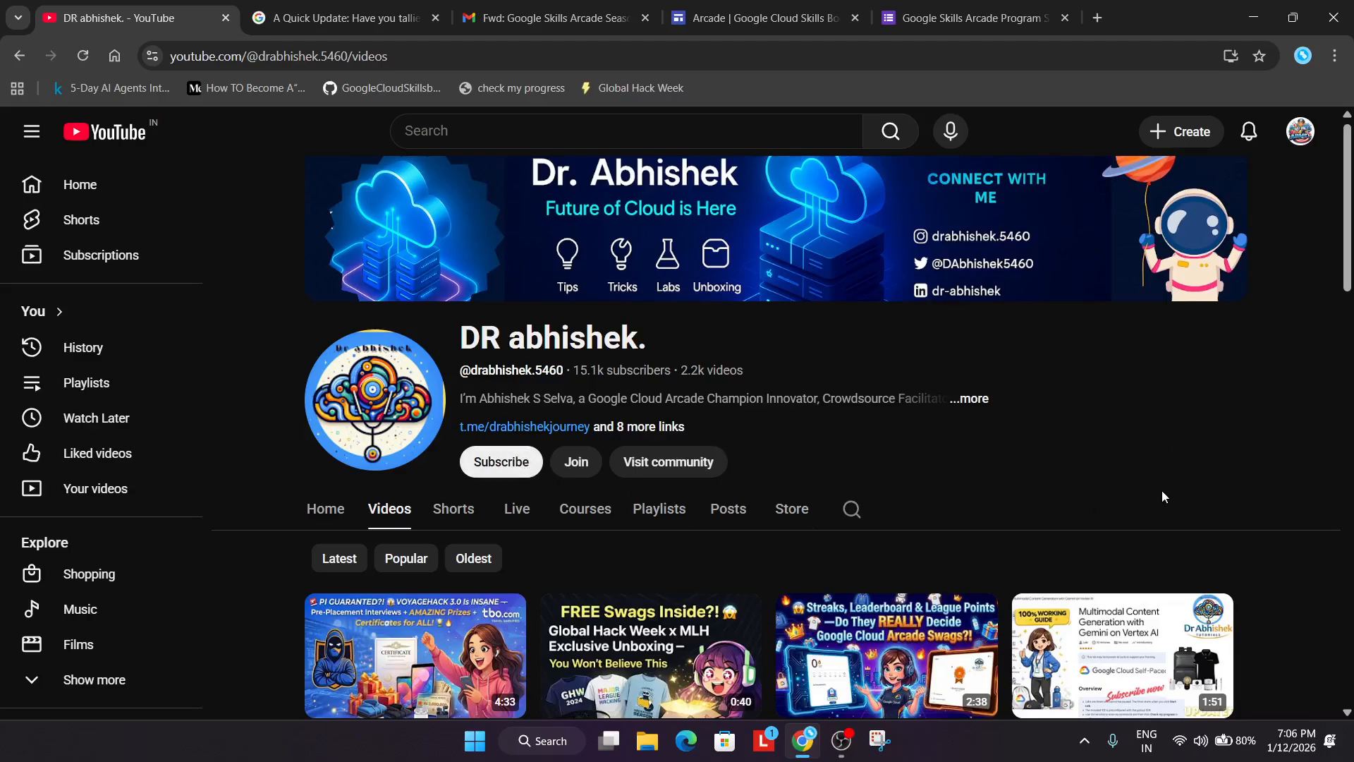
# Step: Switch to the Google Skills Arcade Program subscription form asking for an email address
pyautogui.click(763, 17)
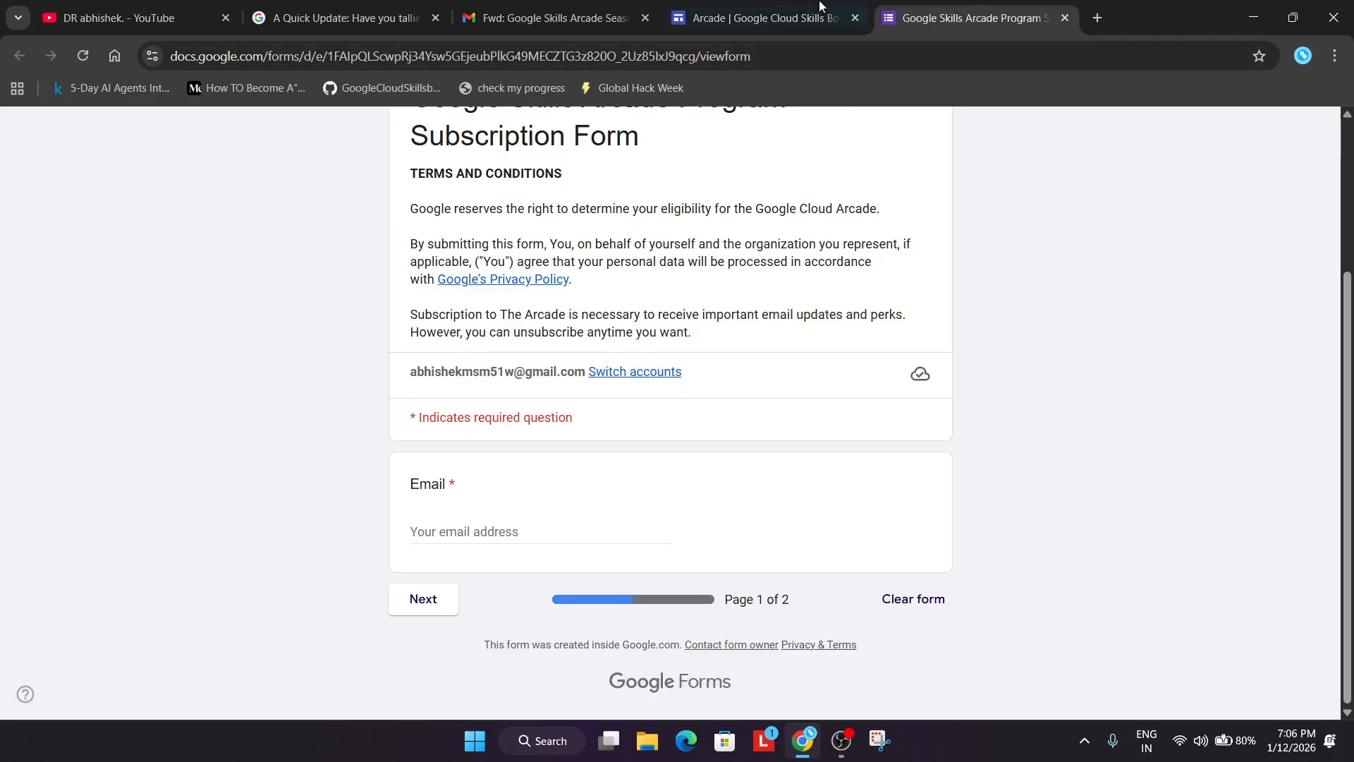
# Step: Switch to the Arcade home page showing the subscription notice for email updates and perks
pyautogui.click(760, 17)
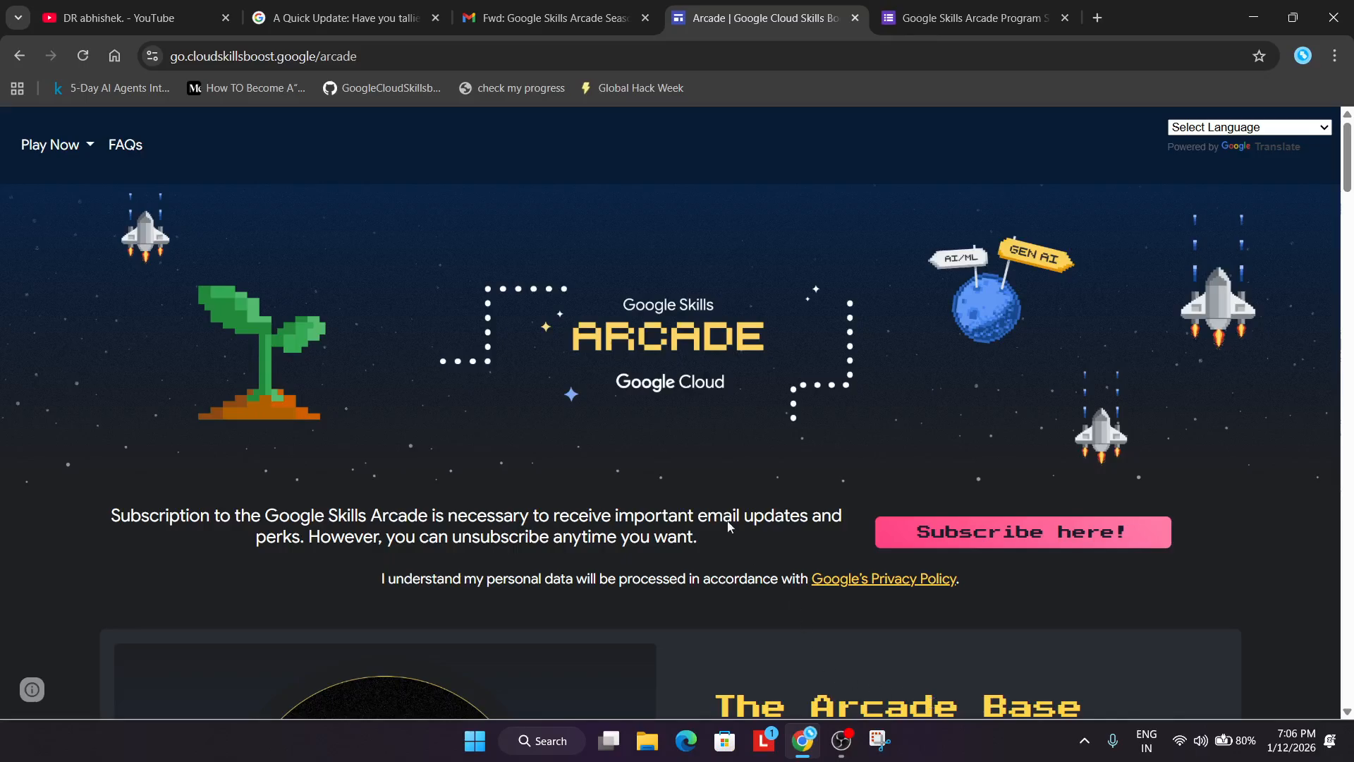
# Step: Read the forwarded season-end Arcade email stating 96 points and Arcade Legend Tier
pyautogui.click(557, 17)
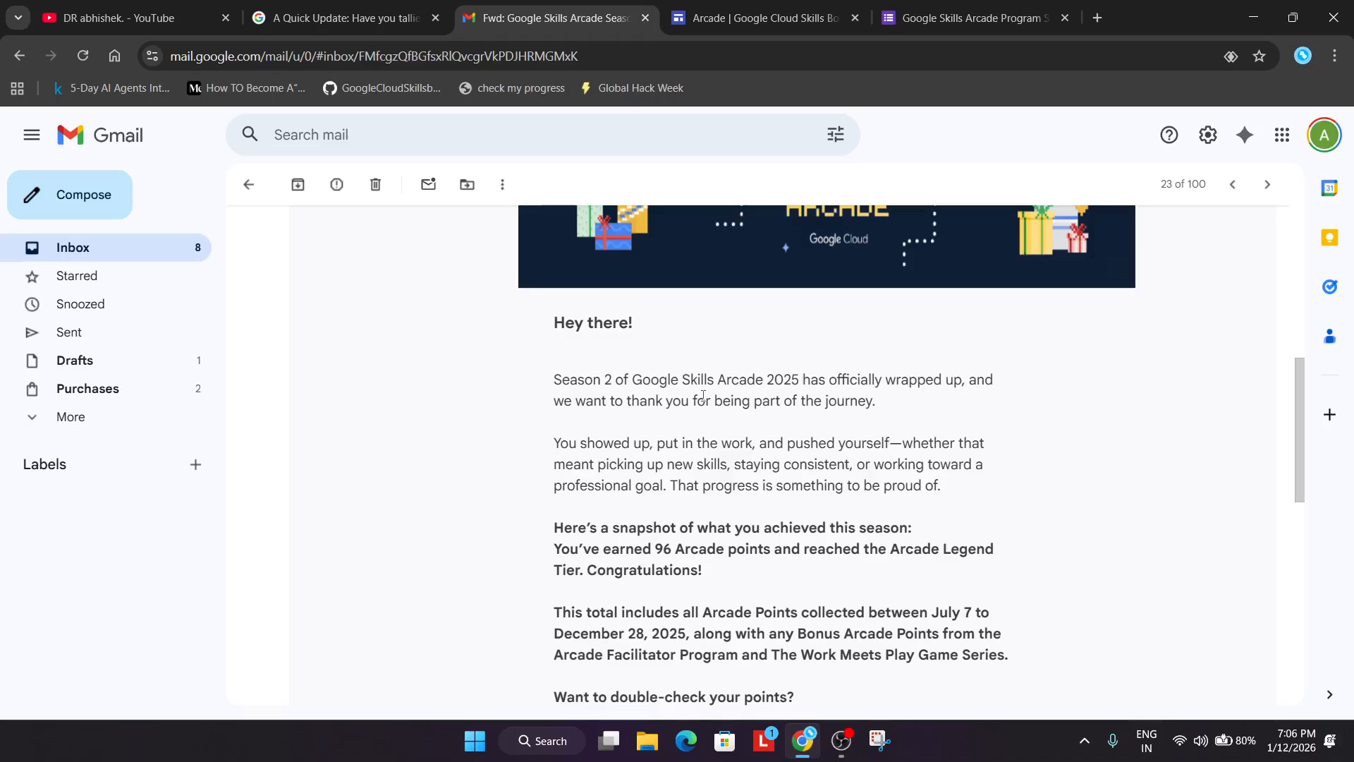
pyautogui.moveTo(372, 434)
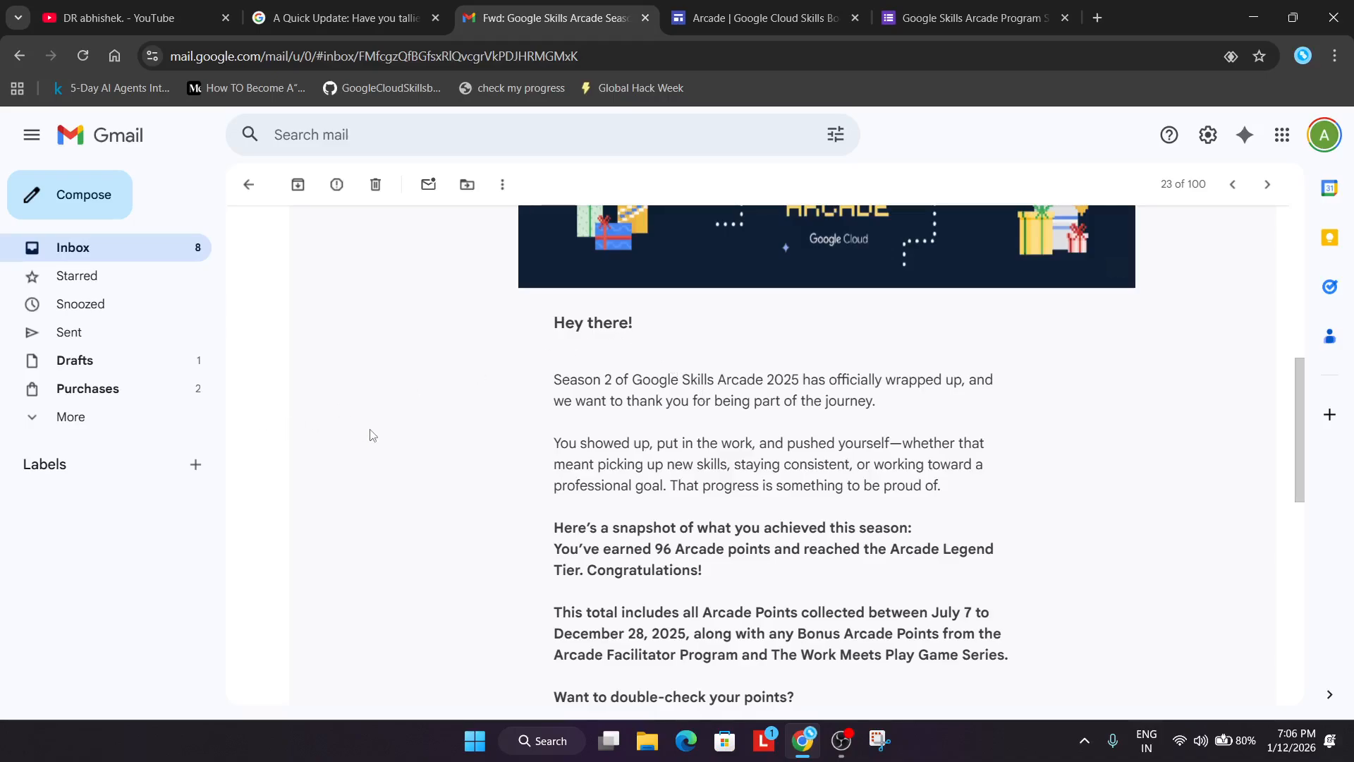
pyautogui.moveTo(378, 467)
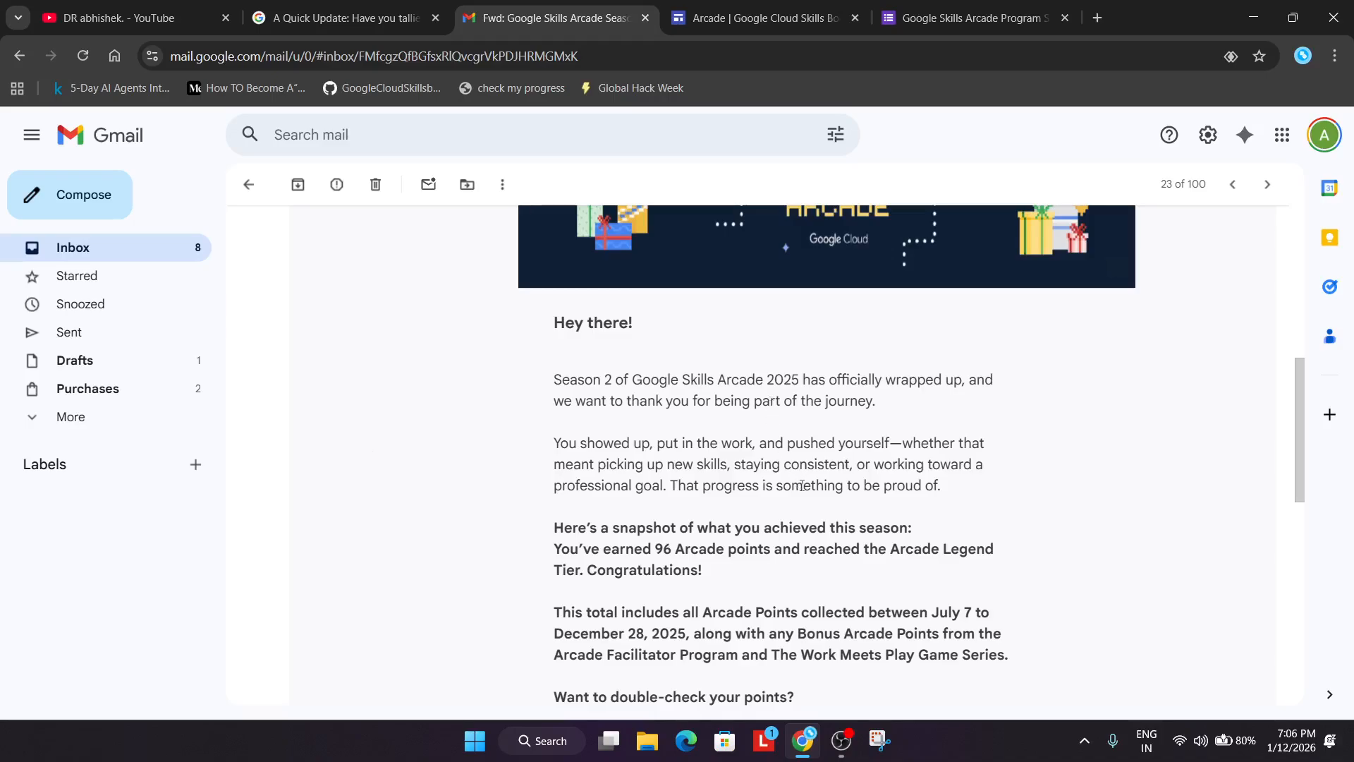
pyautogui.moveTo(820, 558)
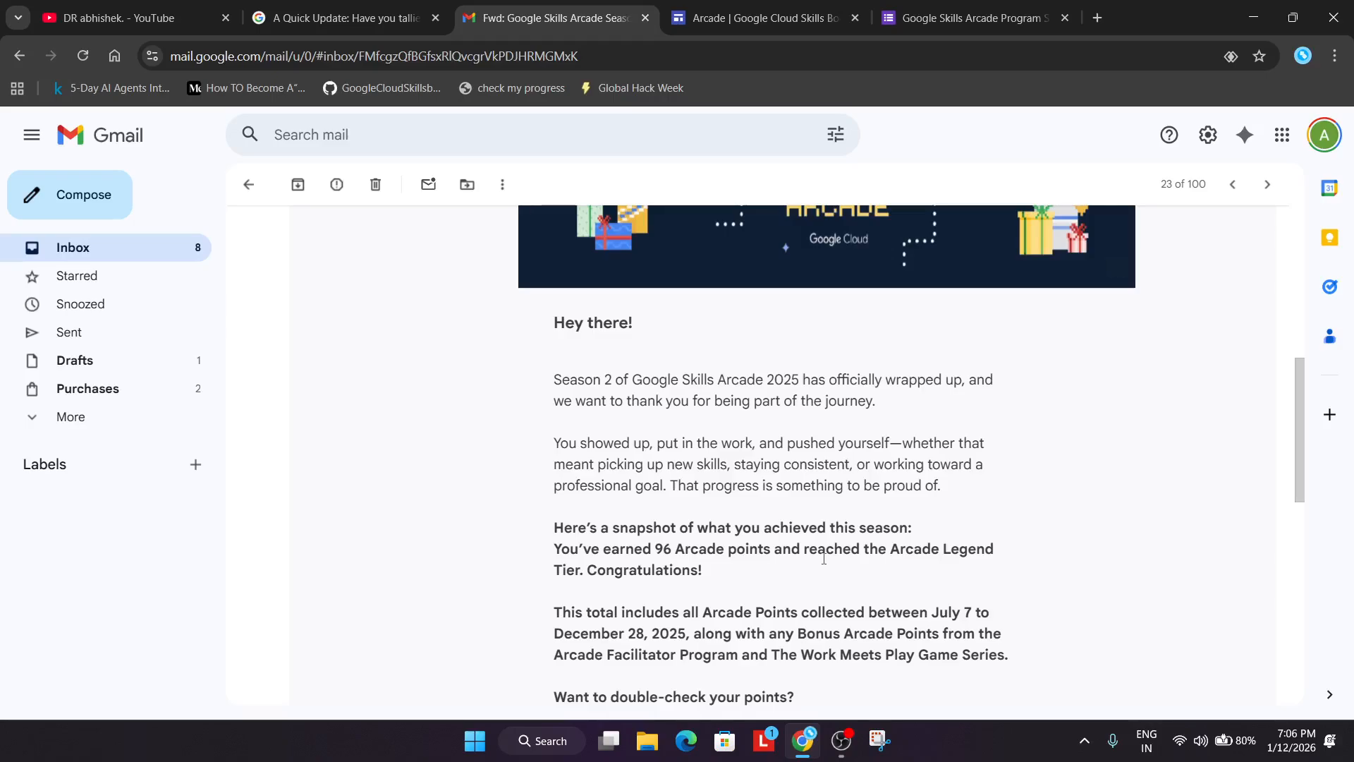
pyautogui.moveTo(827, 578)
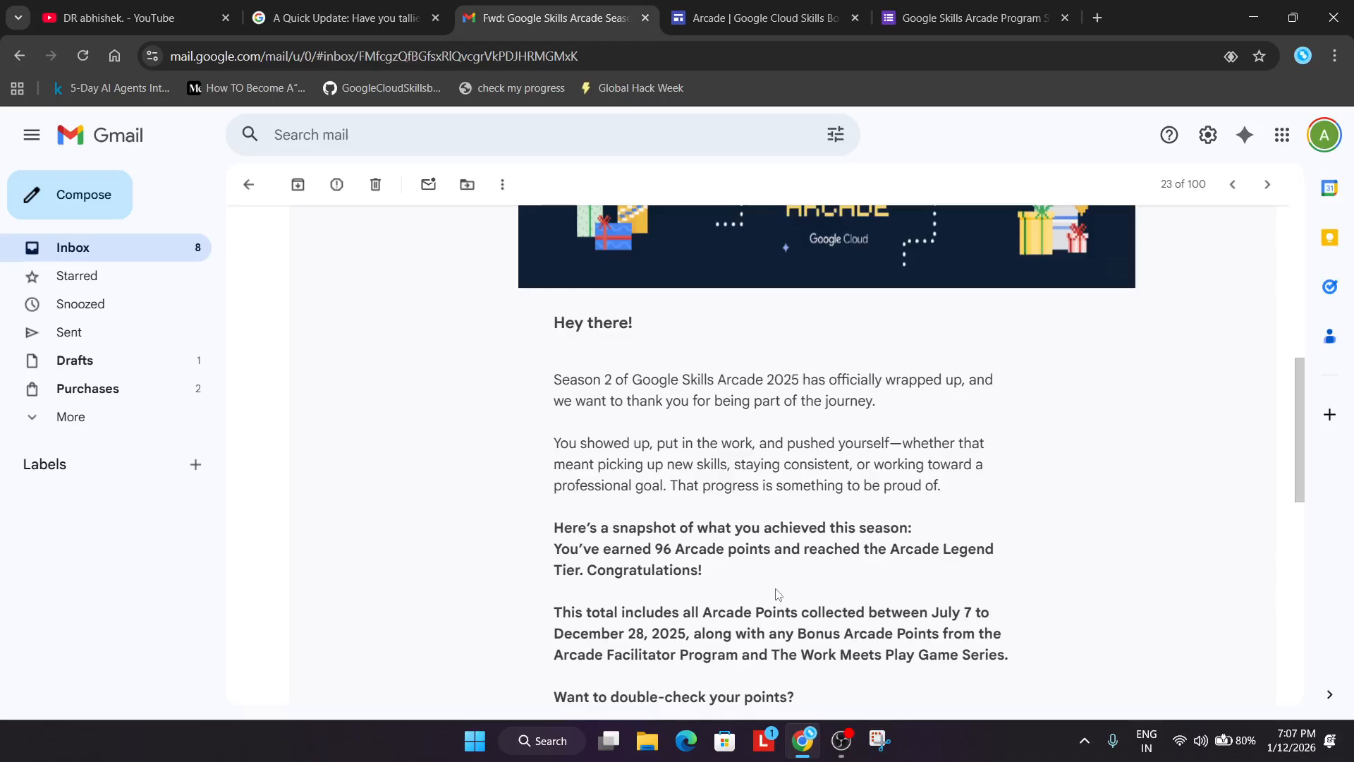
pyautogui.moveTo(773, 591)
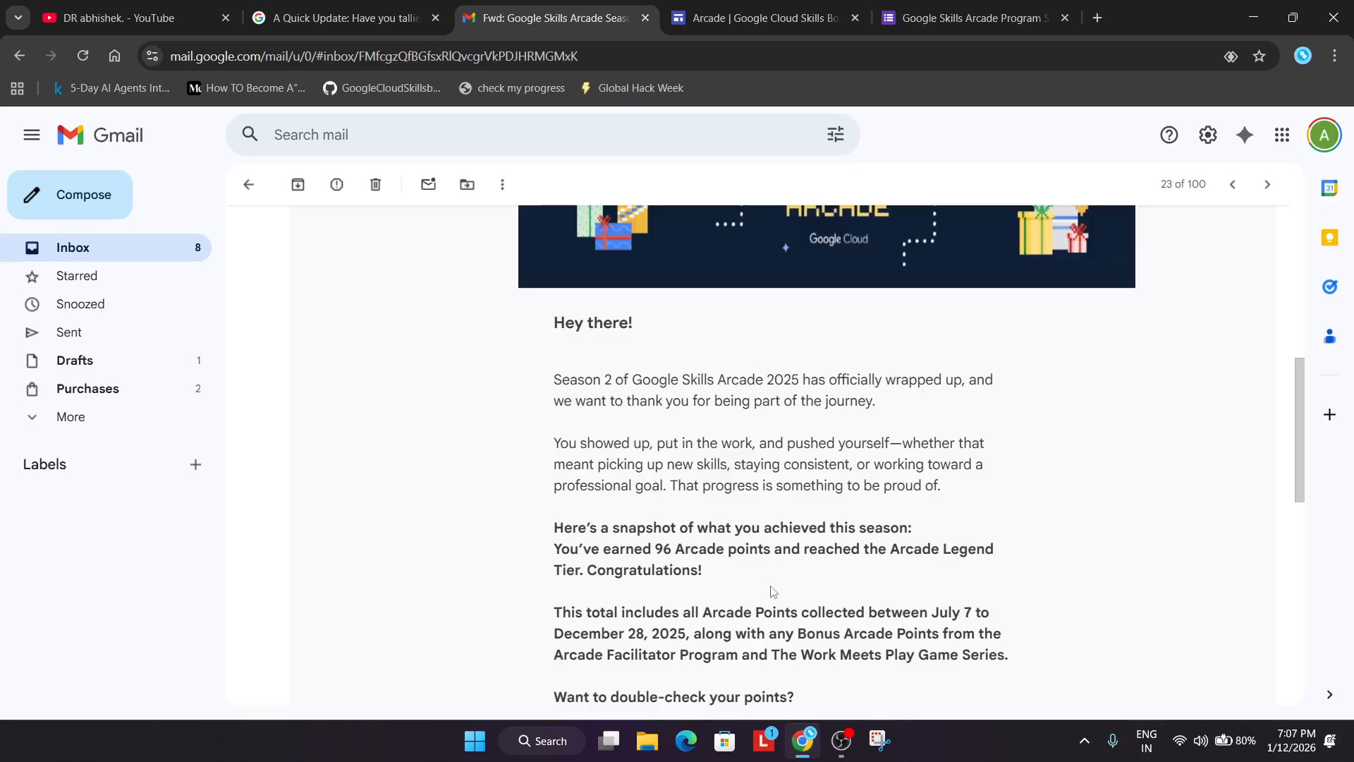
pyautogui.moveTo(573, 654)
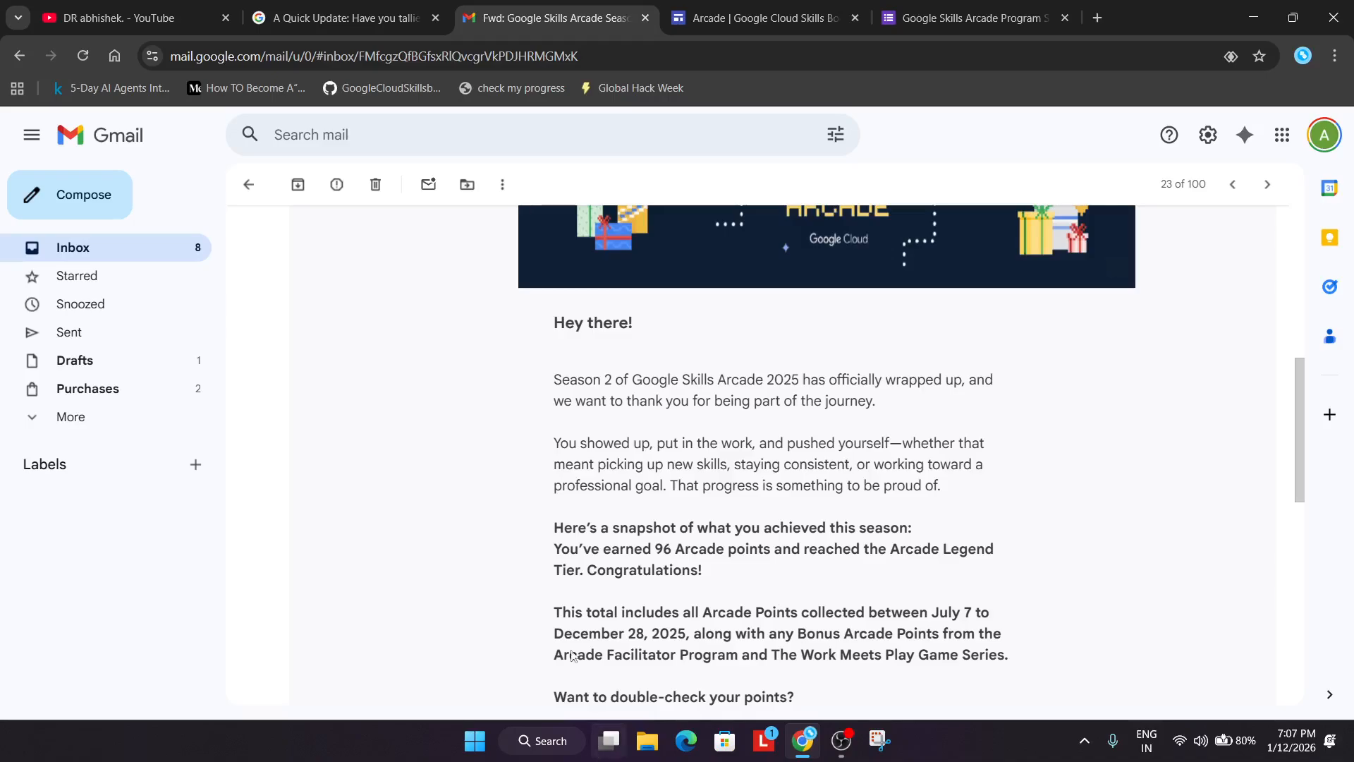
# Step: View the forum post on tallying Season 2 Arcade points with its Points System chart
pyautogui.click(344, 17)
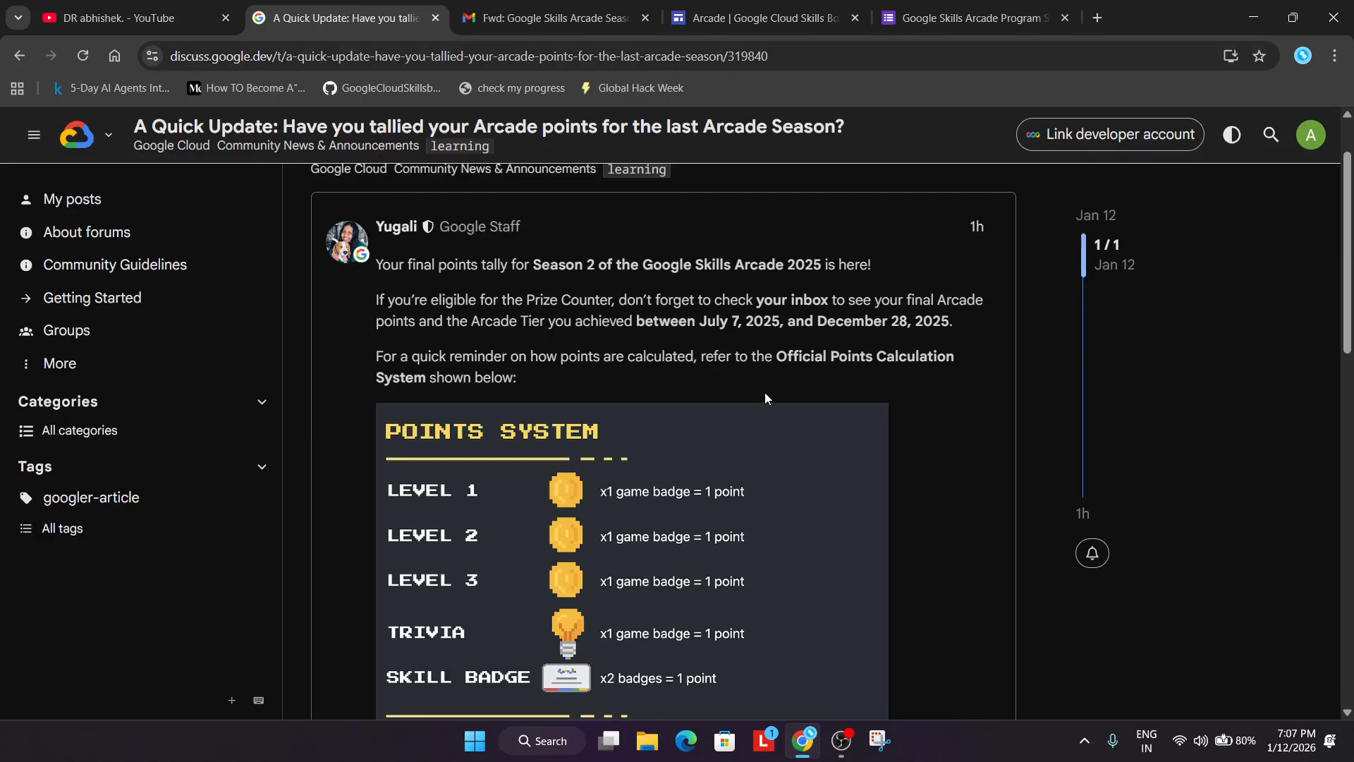
pyautogui.moveTo(760, 395)
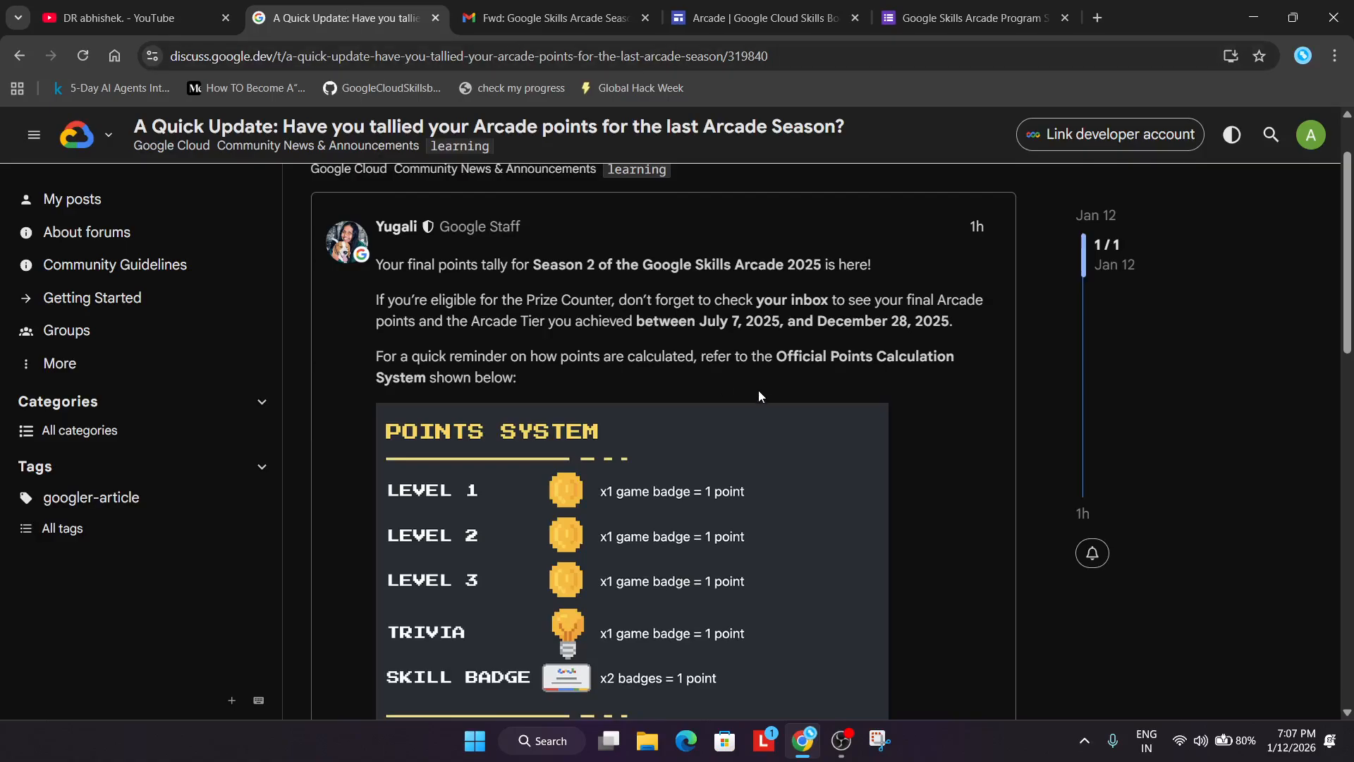
pyautogui.moveTo(718, 350)
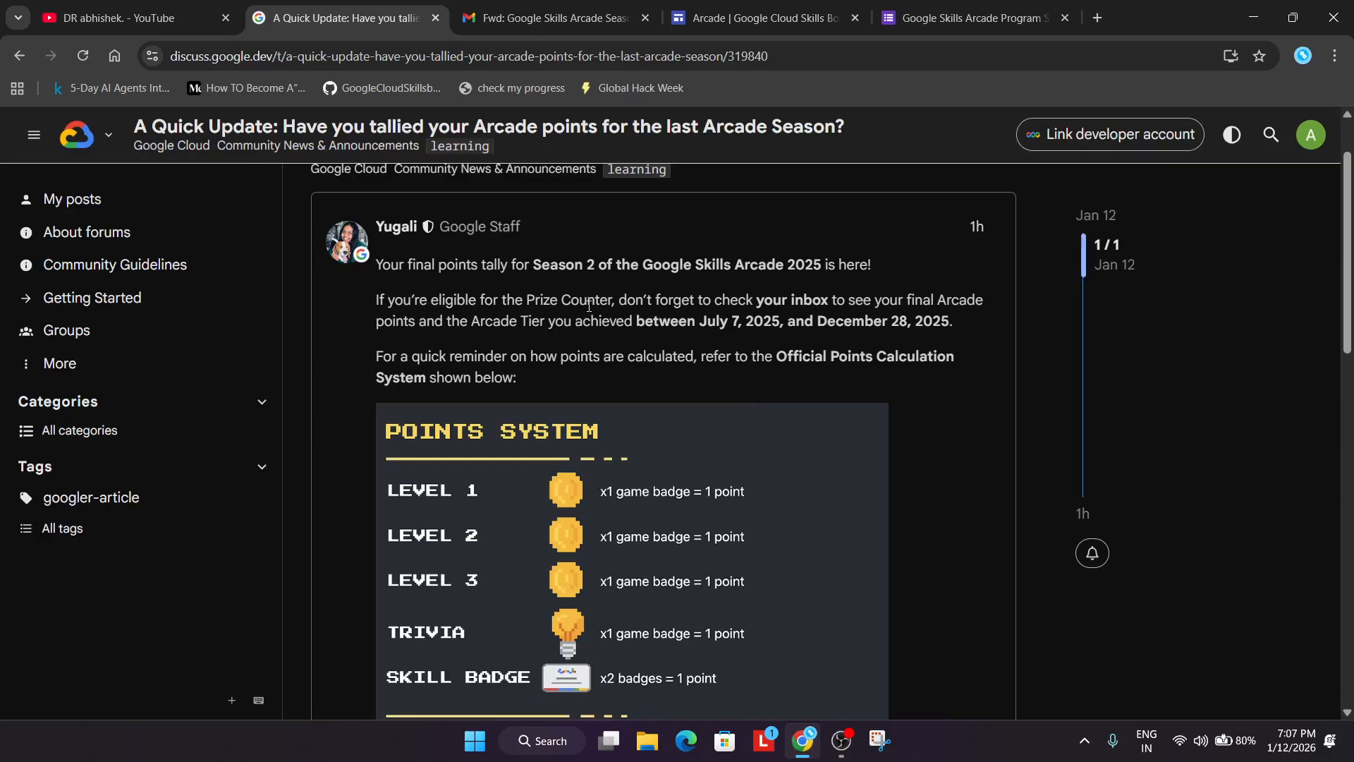
pyautogui.moveTo(606, 370)
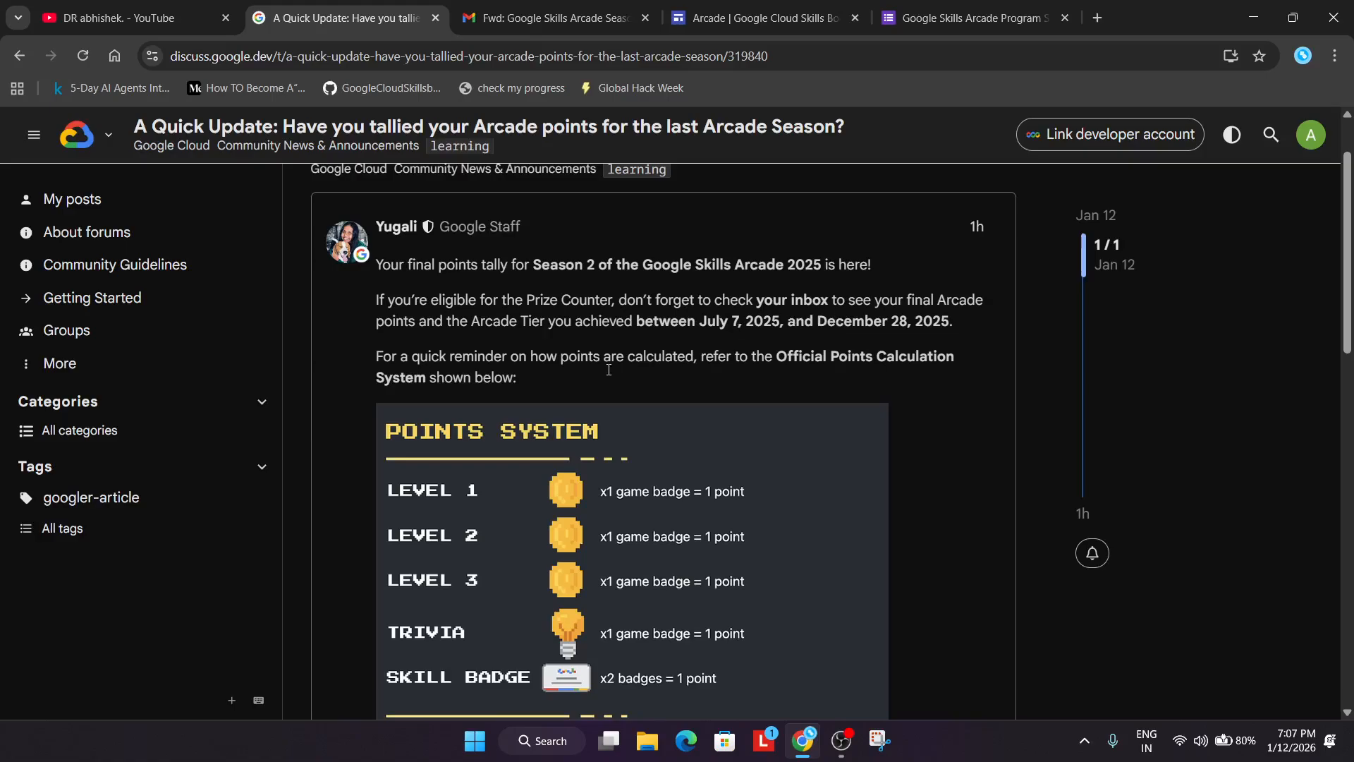
# Step: Return to the Gmail season-end email showing 96 Arcade points and Legend Tier
pyautogui.click(553, 17)
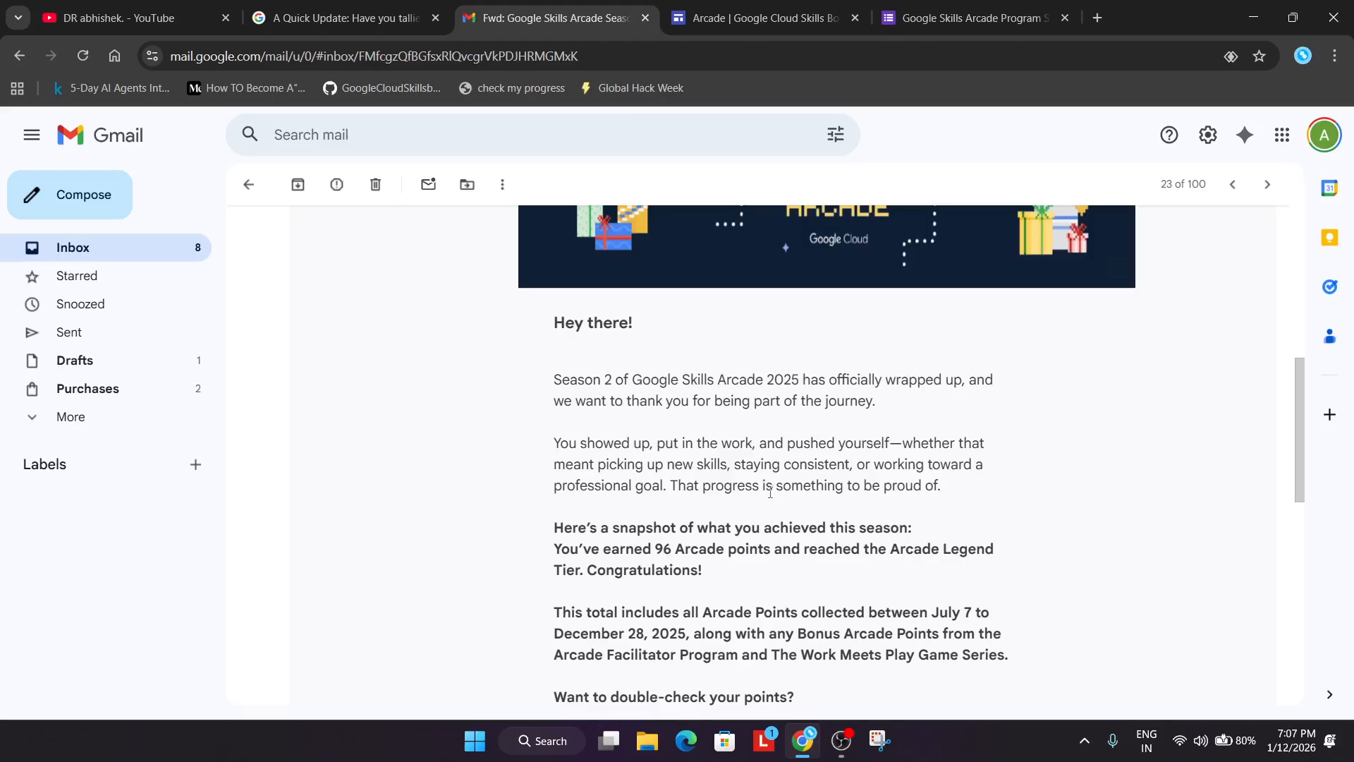
pyautogui.moveTo(722, 601)
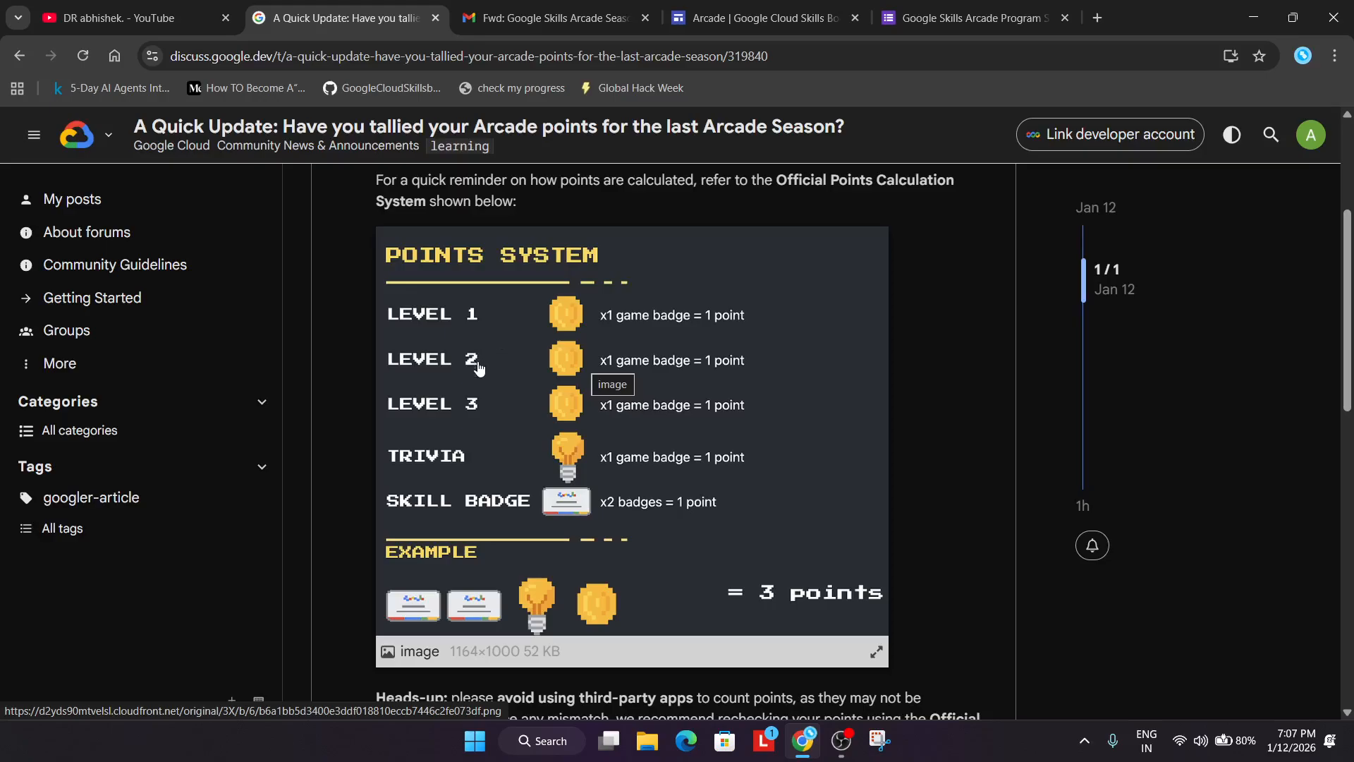
pyautogui.moveTo(437, 485)
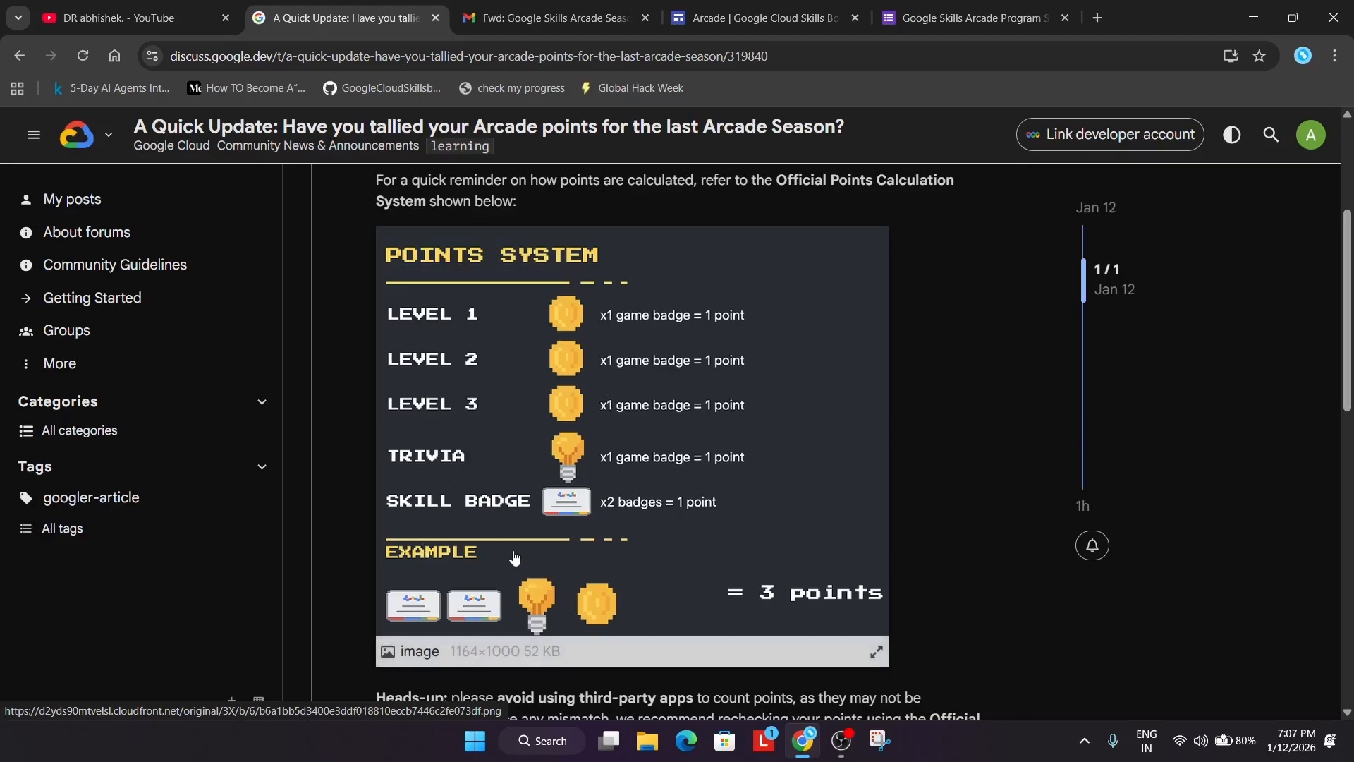
# Step: Scroll the forum post to the points example, Heads-up and Prize Counter Update sections
pyautogui.scroll(-3)
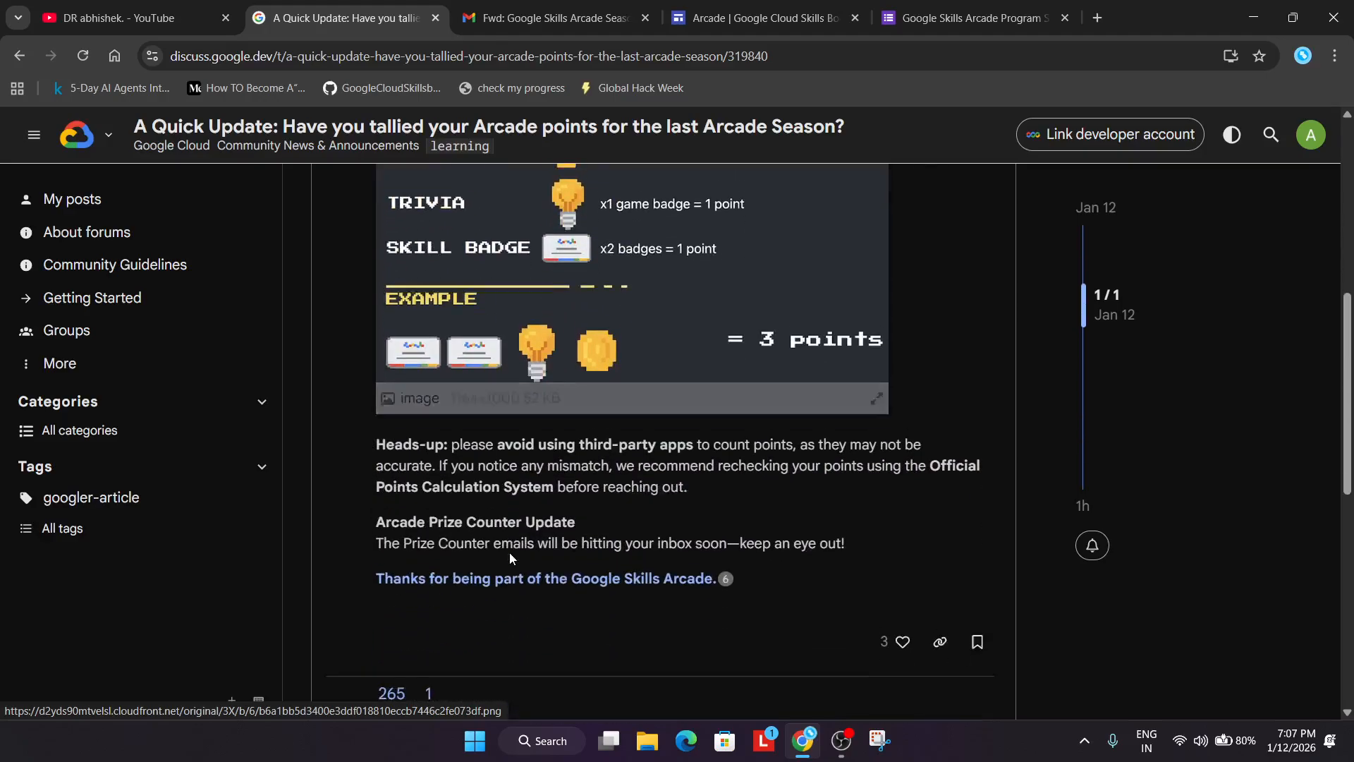
pyautogui.scroll(-3)
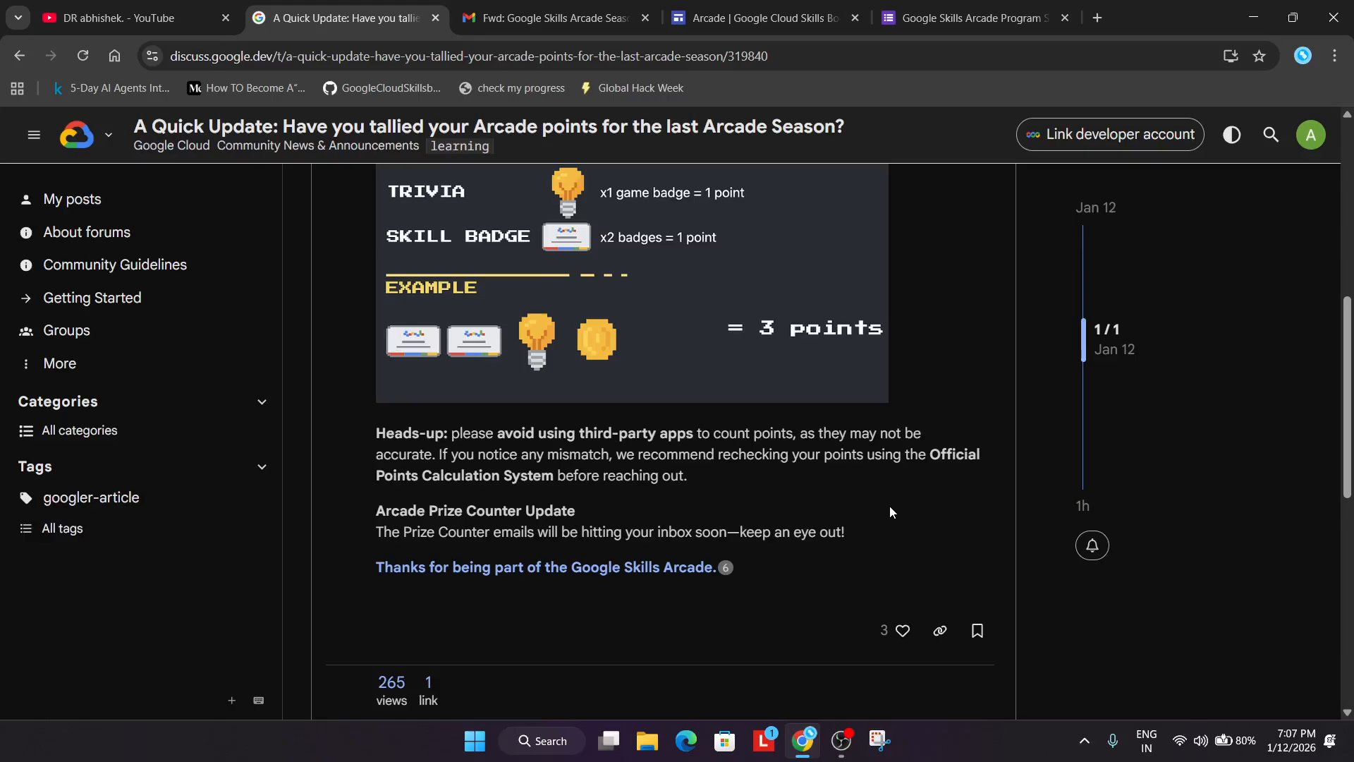
pyautogui.moveTo(747, 526)
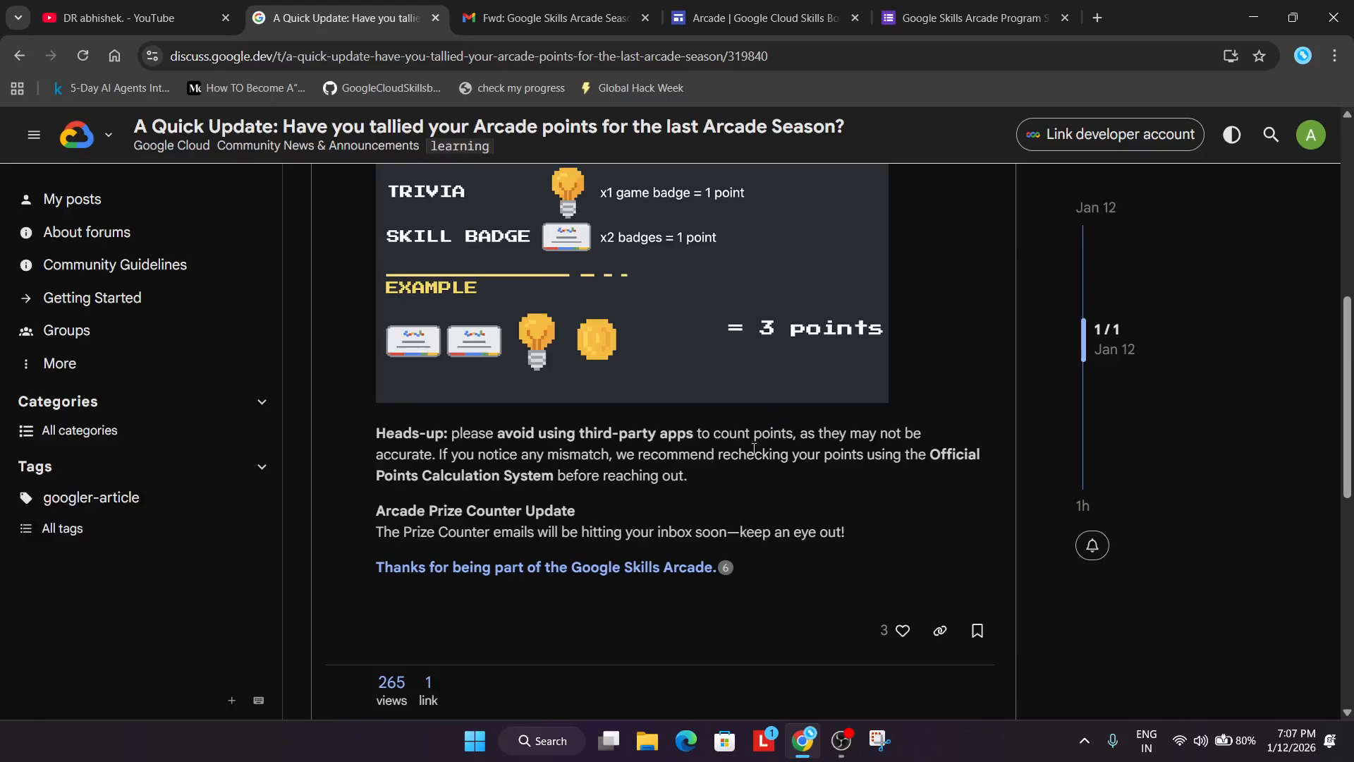
pyautogui.moveTo(886, 494)
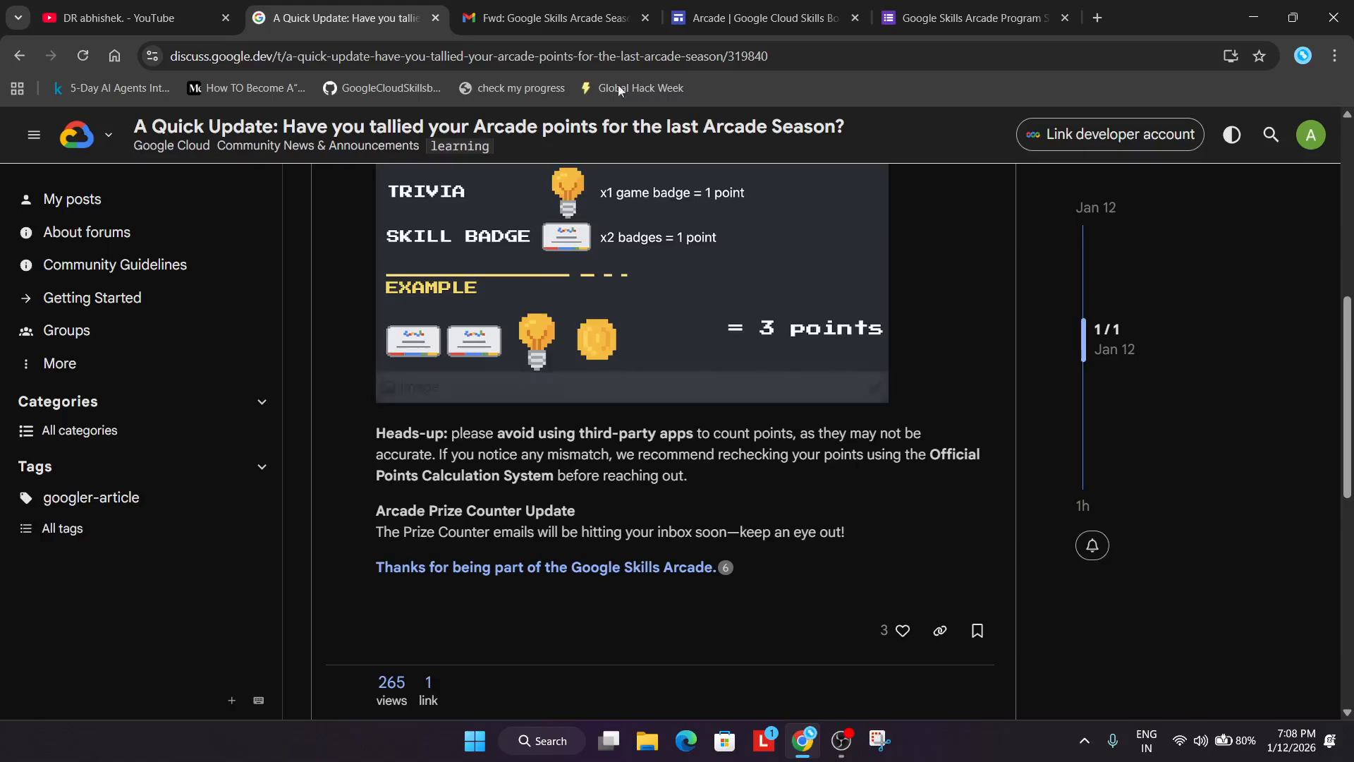
# Step: Return again to the Arcade season email with 96 points and Arcade Legend Tier
pyautogui.click(549, 17)
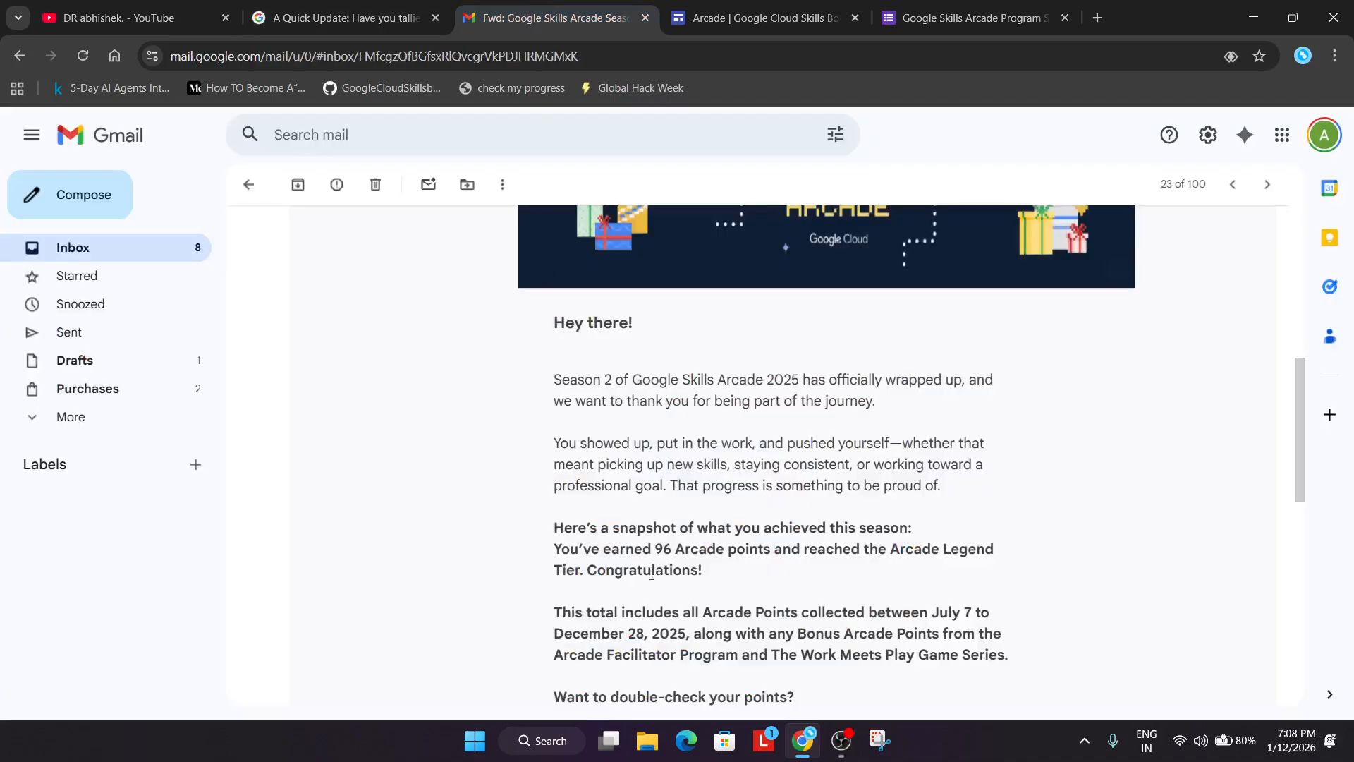
pyautogui.moveTo(651, 574)
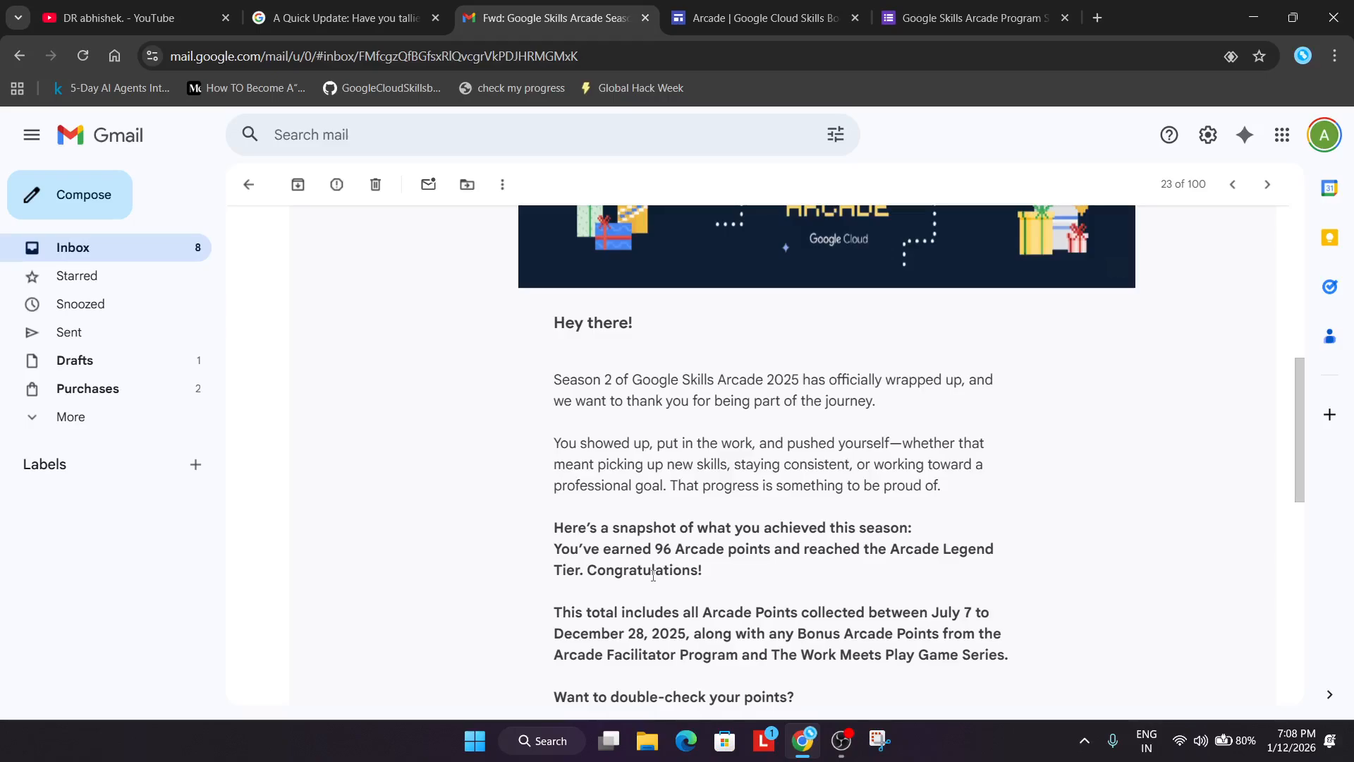
pyautogui.moveTo(14, 601)
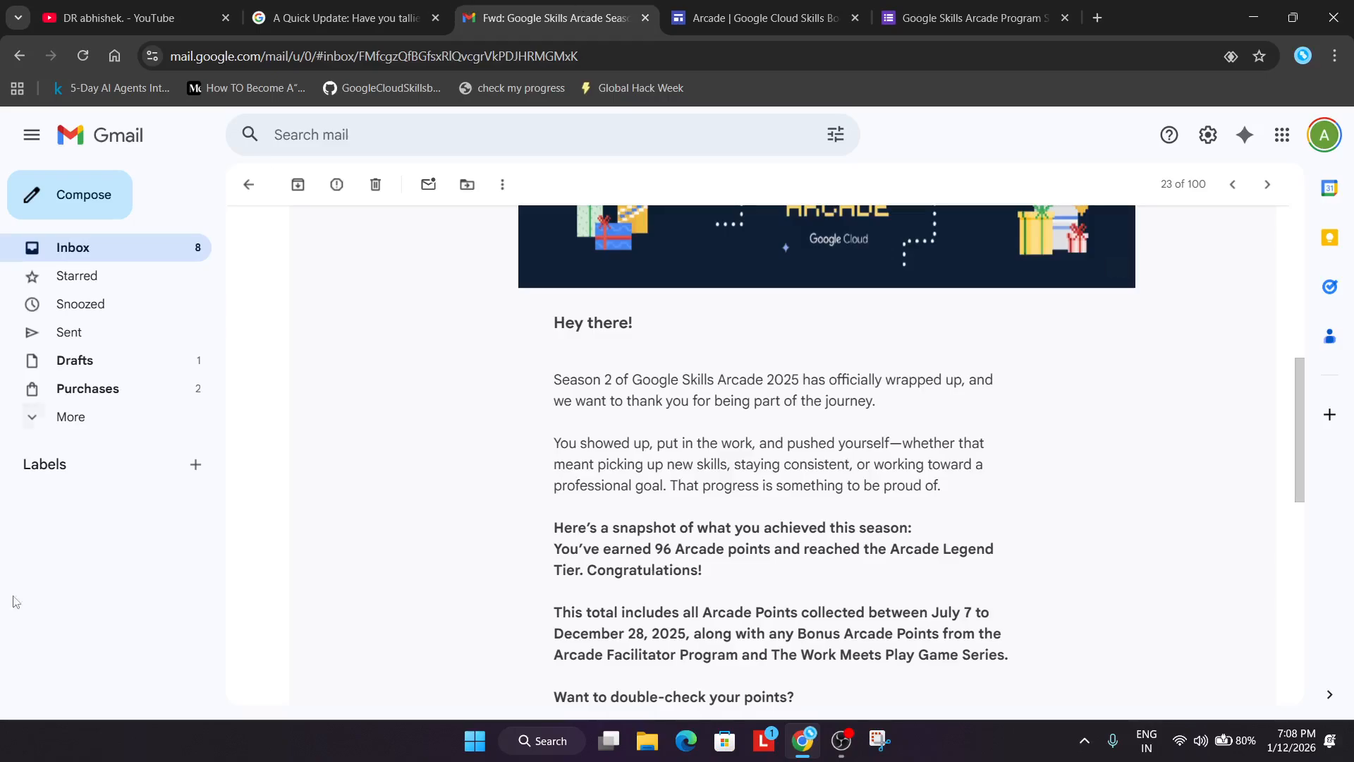
pyautogui.moveTo(586, 590)
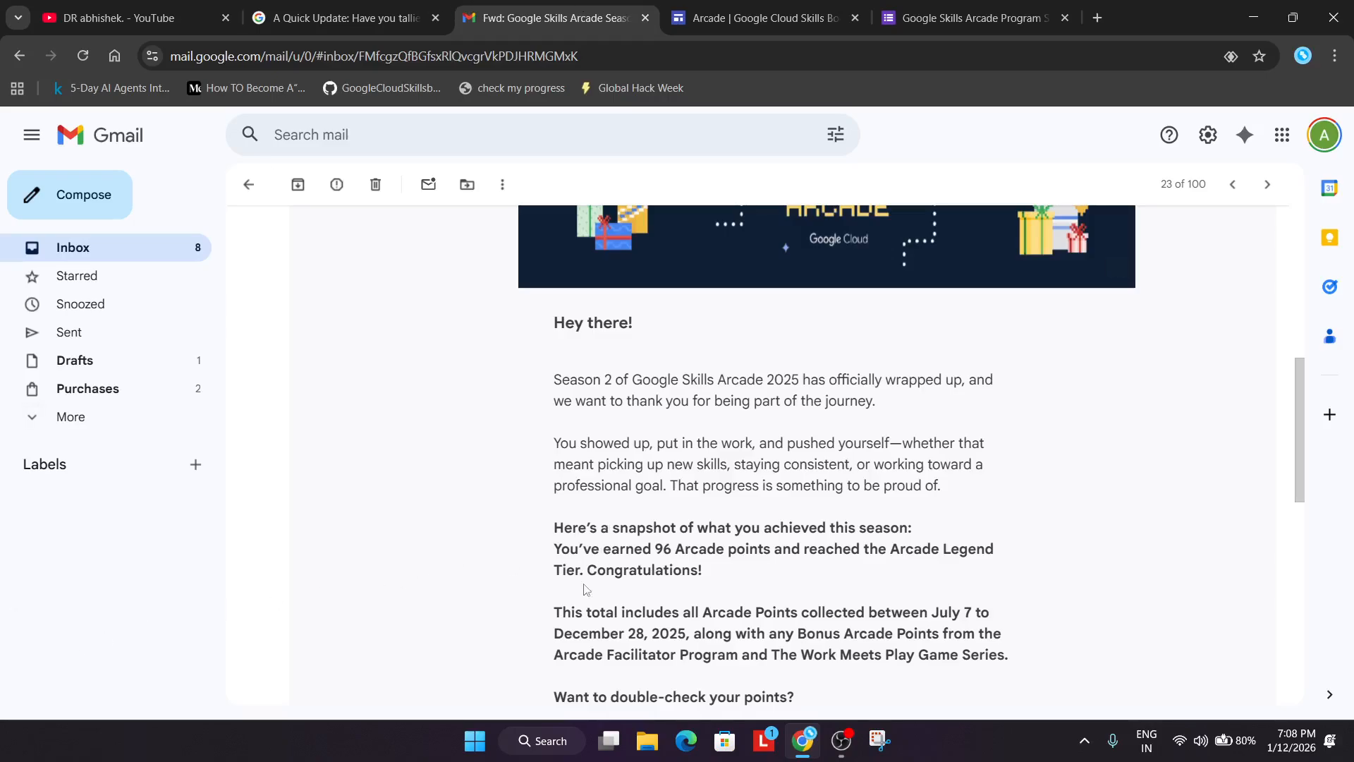
# Step: Search the DR abhishek channel for 'how to calculate', surfacing the Arcade points calculation guide video
pyautogui.click(125, 17)
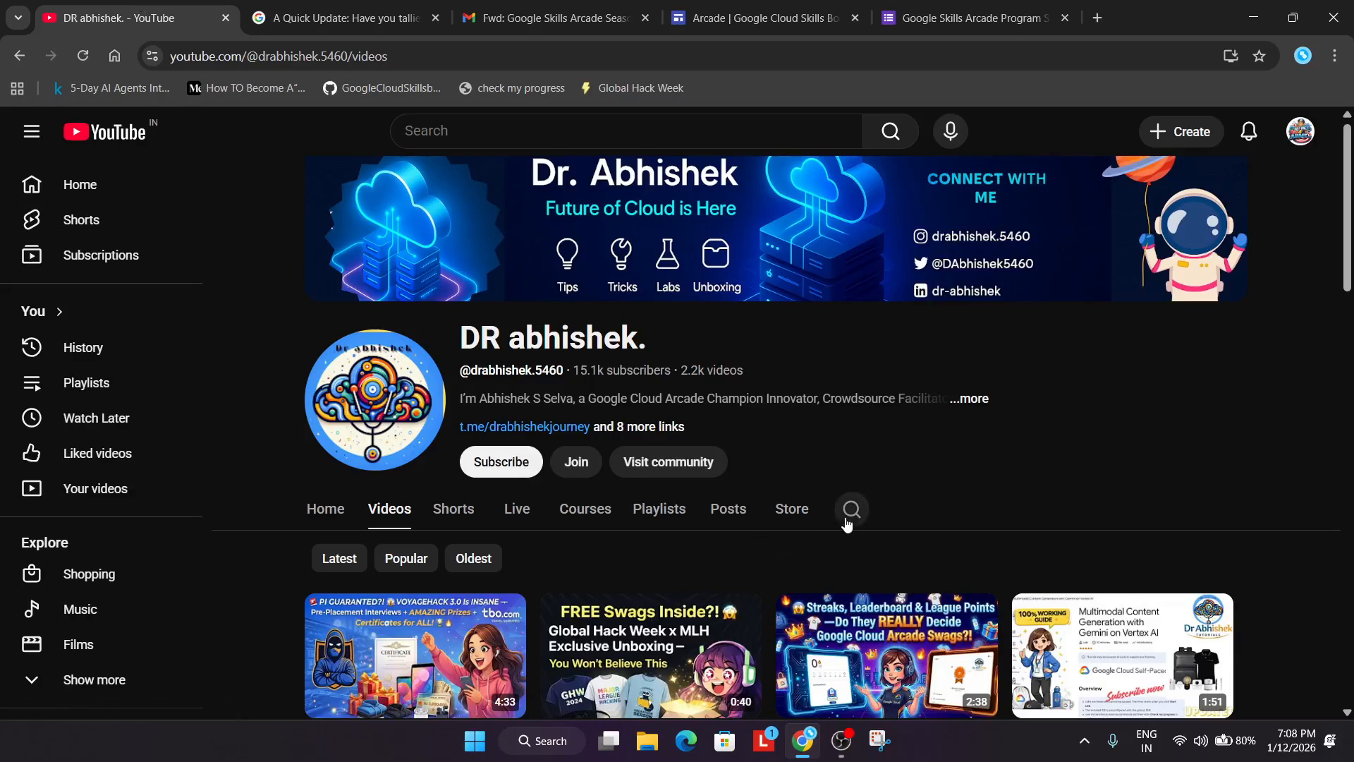
pyautogui.write('how to calculate')
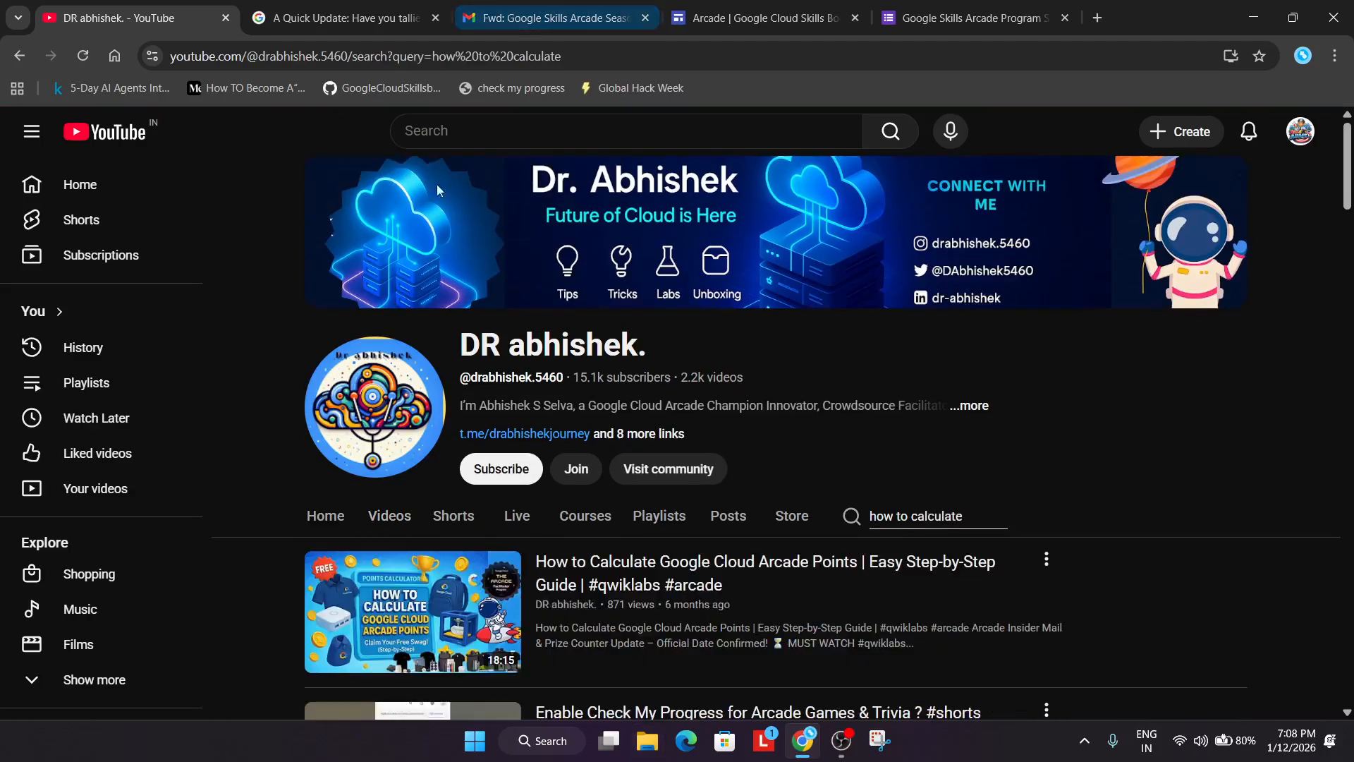
pyautogui.scroll(-3)
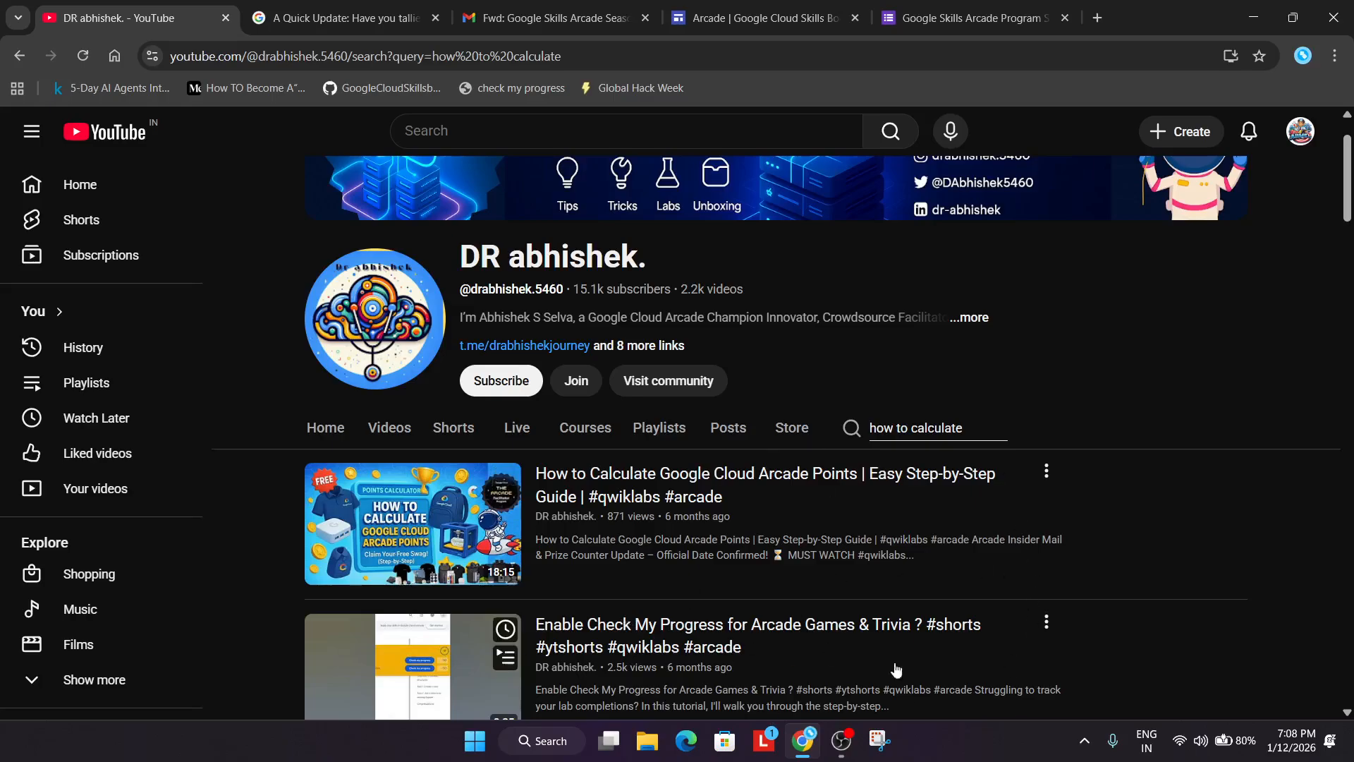
pyautogui.scroll(-3)
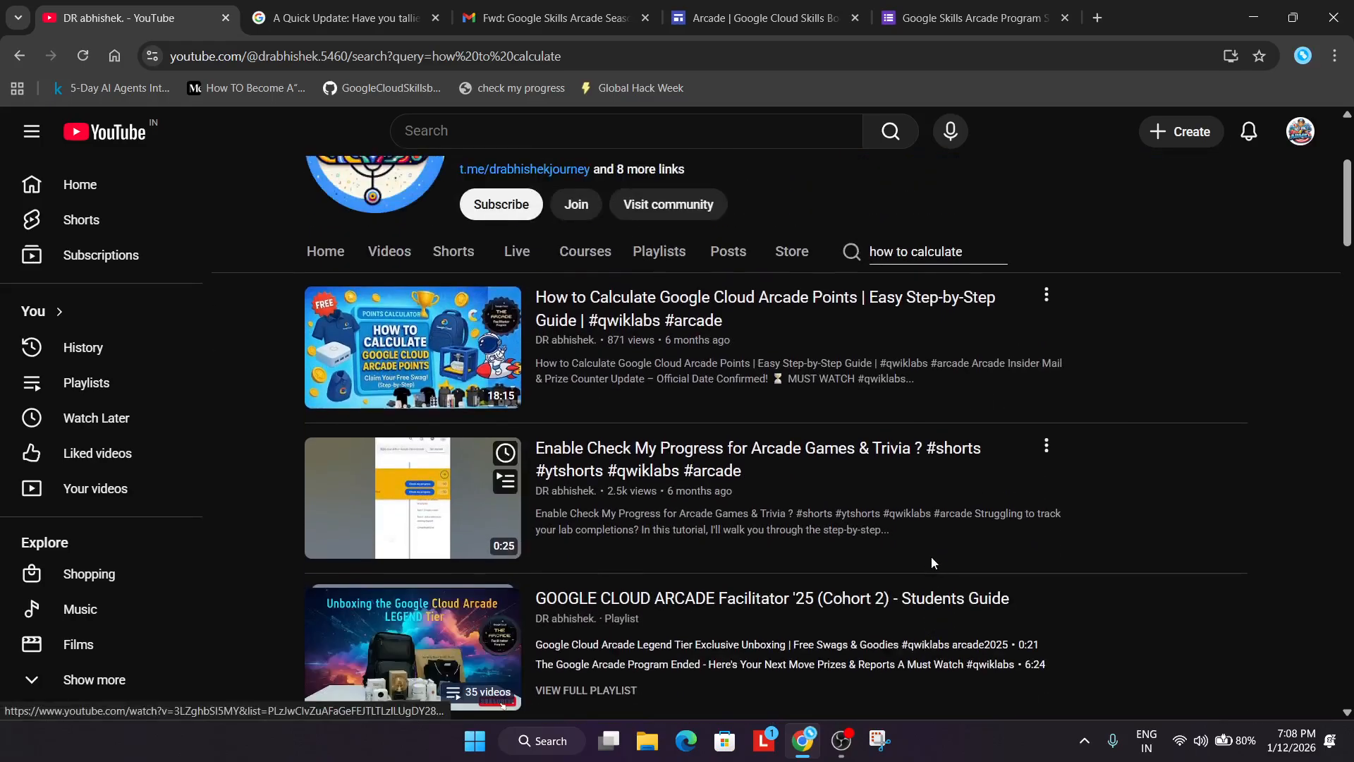
pyautogui.moveTo(928, 595)
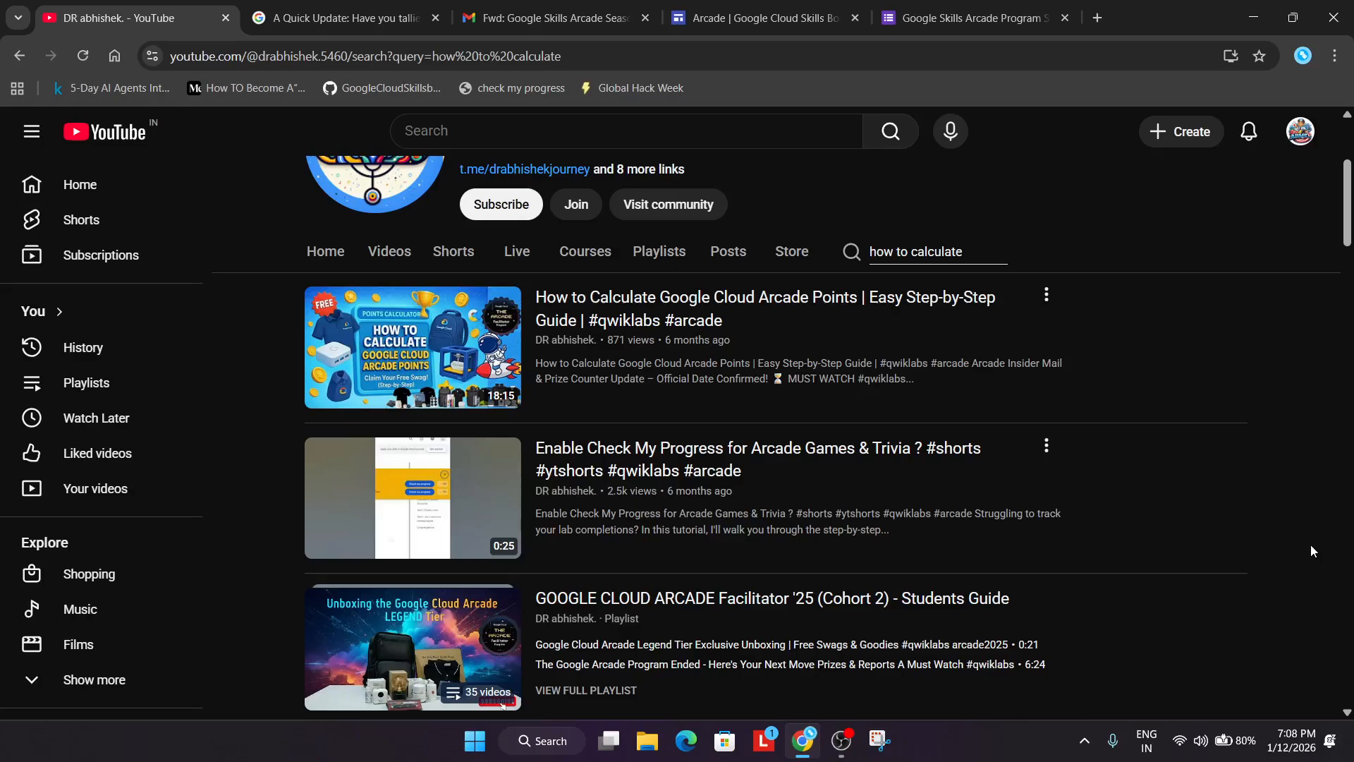
pyautogui.moveTo(1307, 542)
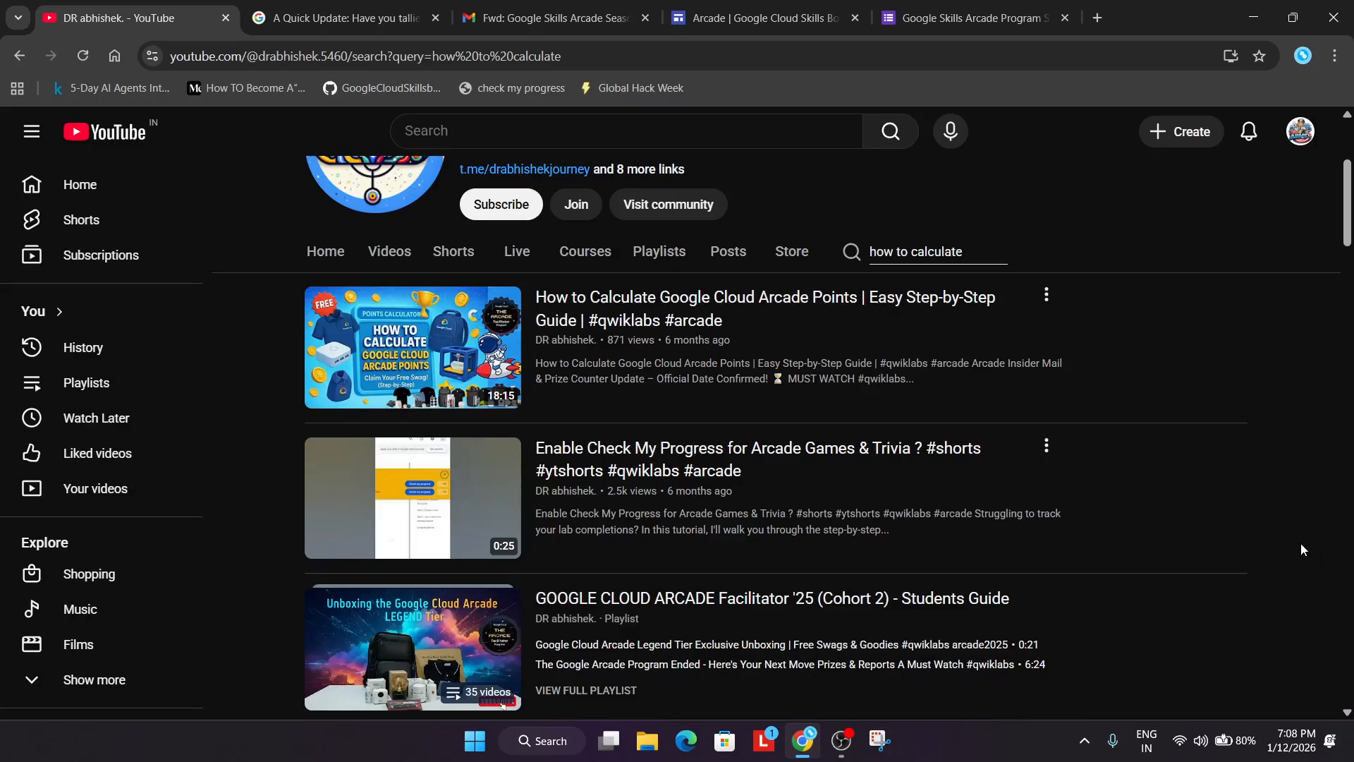
# Step: Scroll the season email and highlight its summary paragraphs, then clear the highlight
pyautogui.click(553, 17)
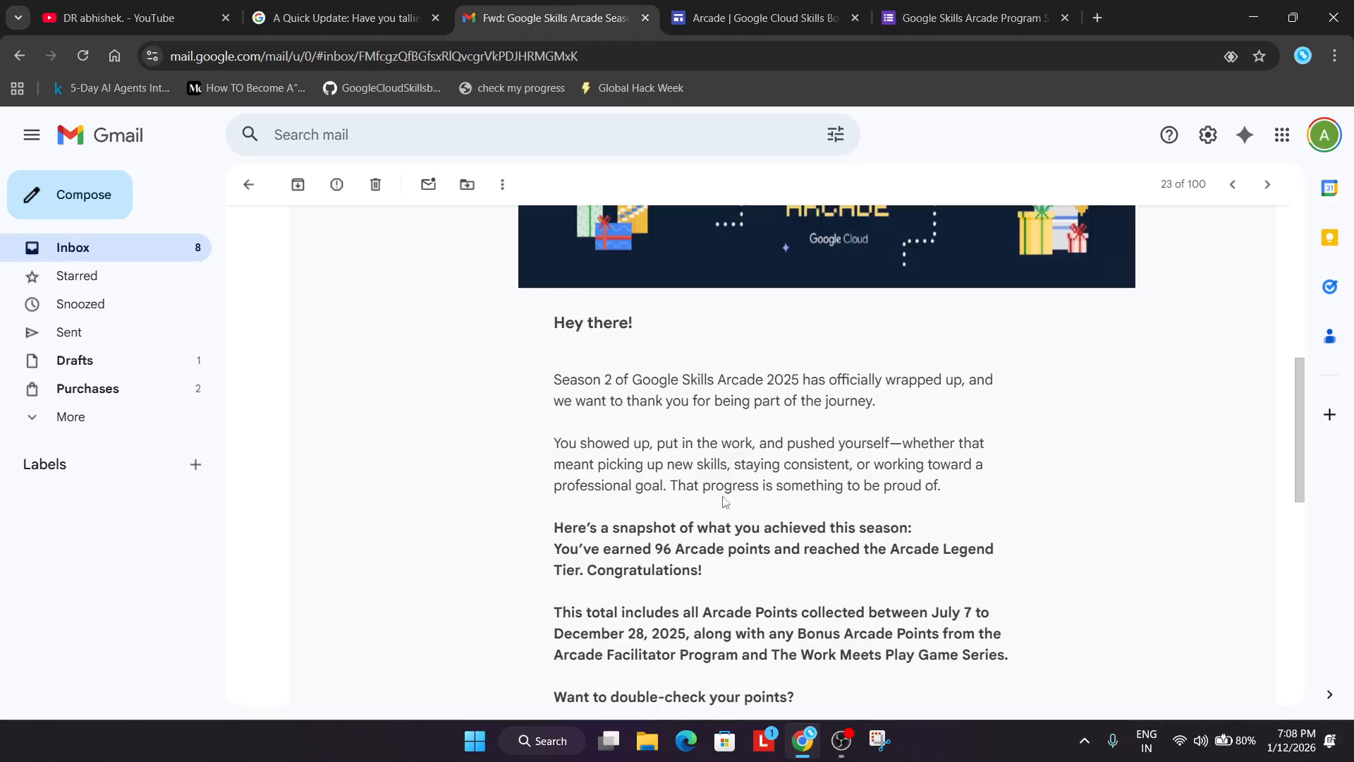
pyautogui.scroll(-3)
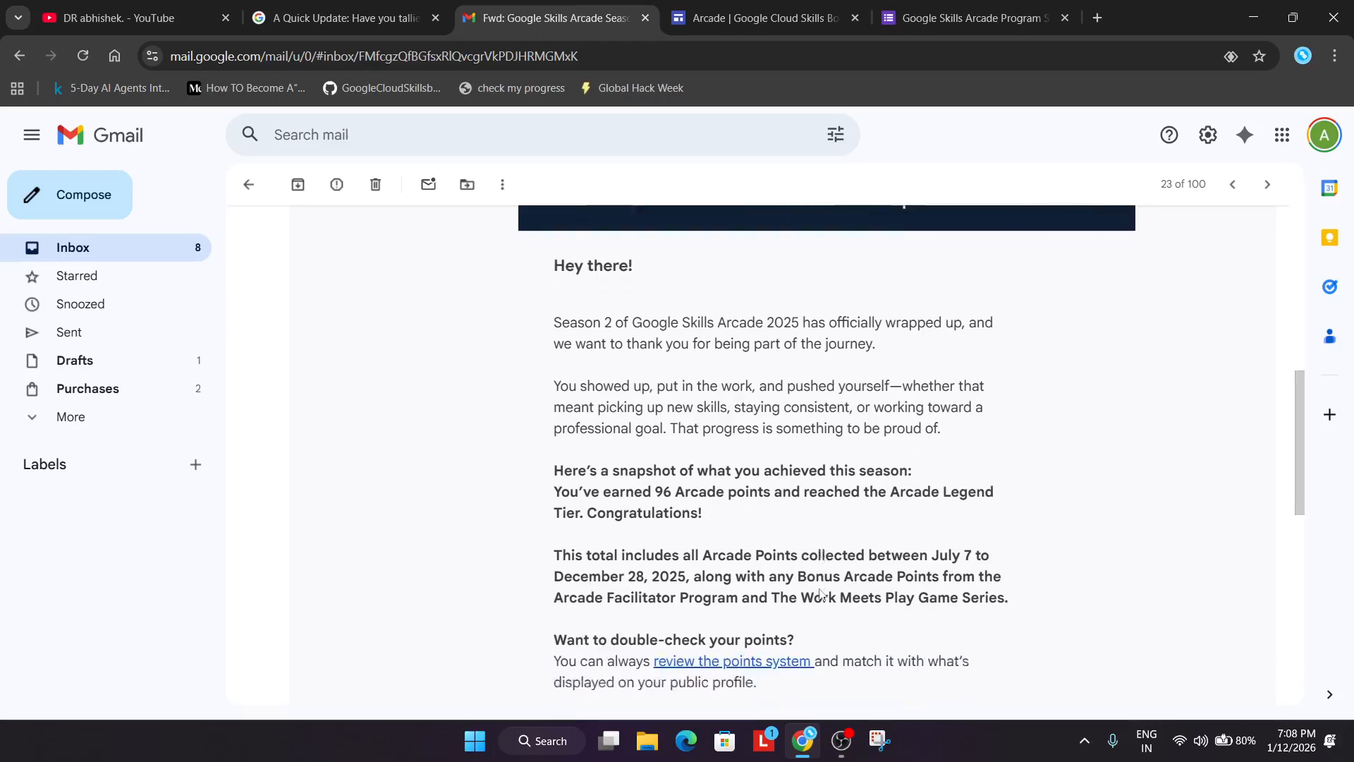
pyautogui.scroll(-3)
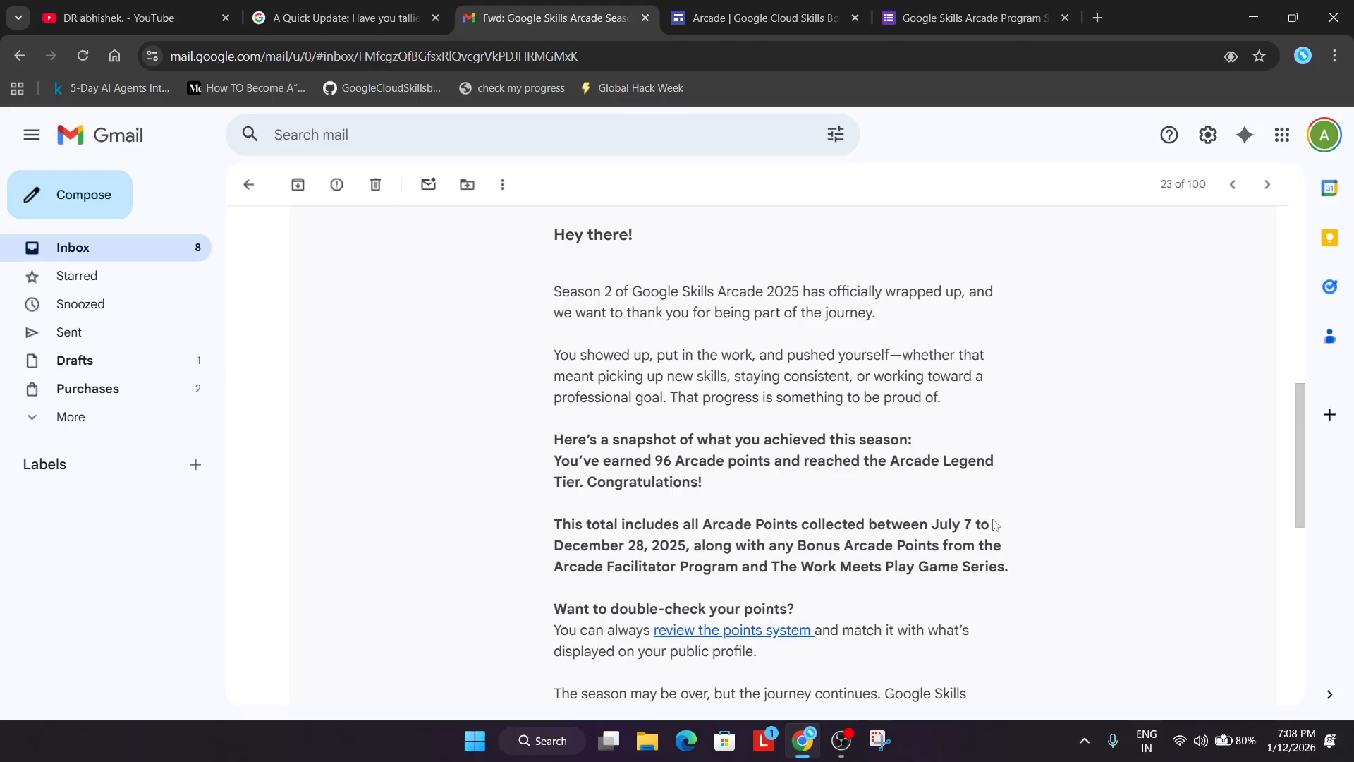
pyautogui.moveTo(880, 542)
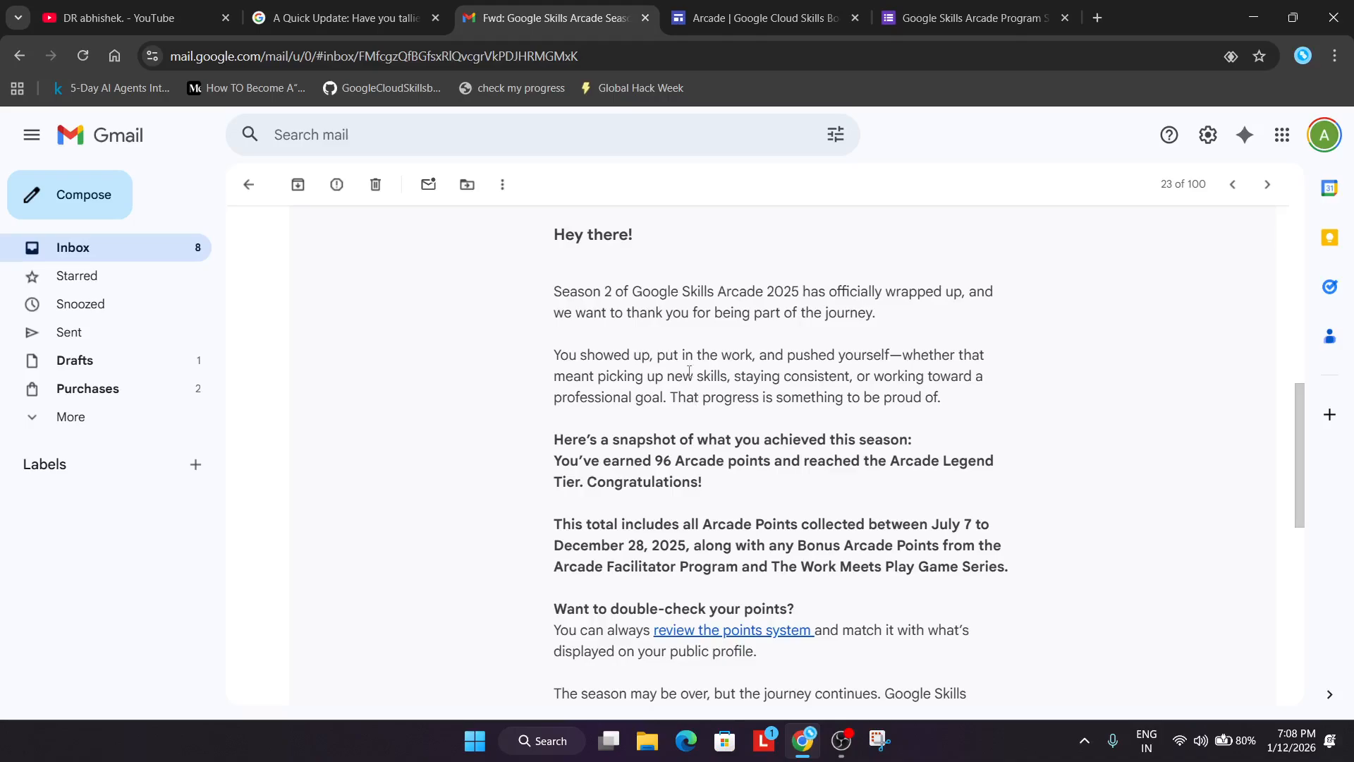
pyautogui.moveTo(553, 276); pyautogui.dragTo(703, 482)
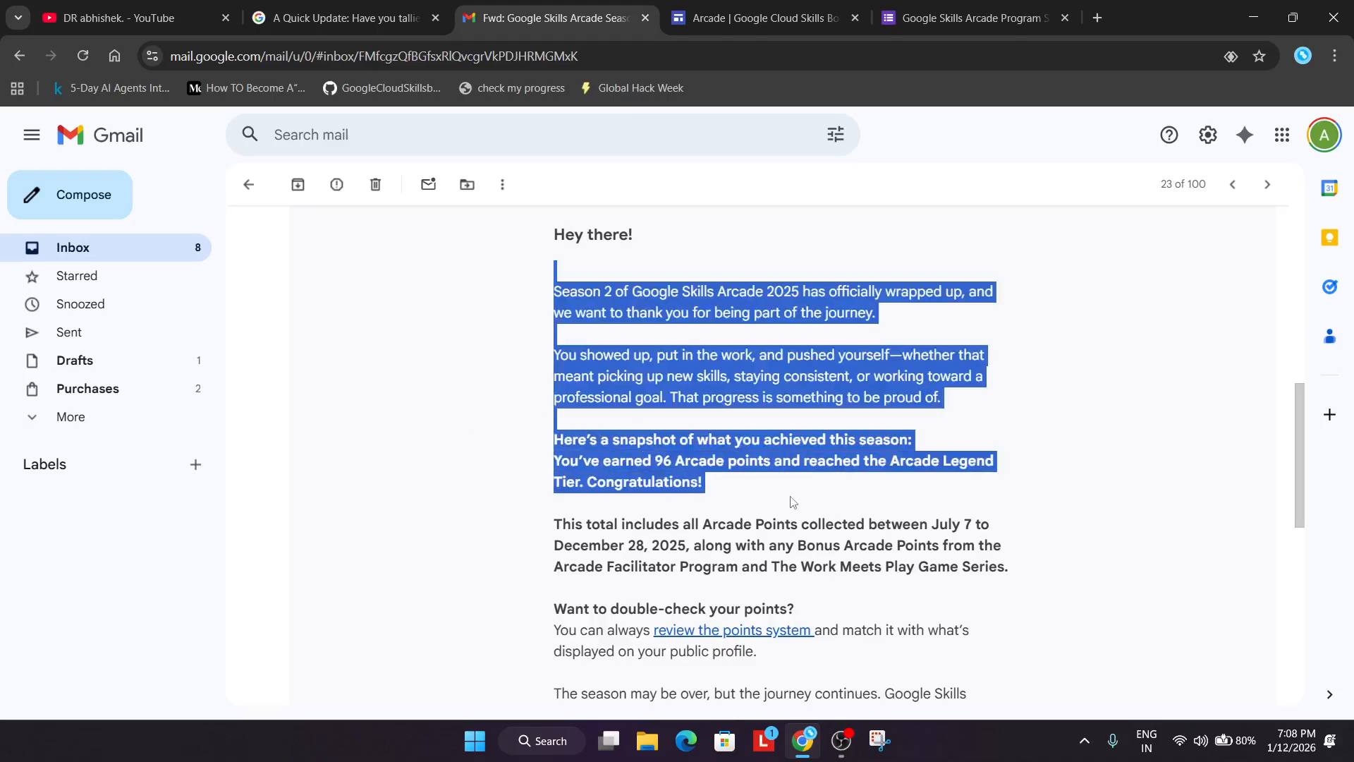
pyautogui.click(781, 495)
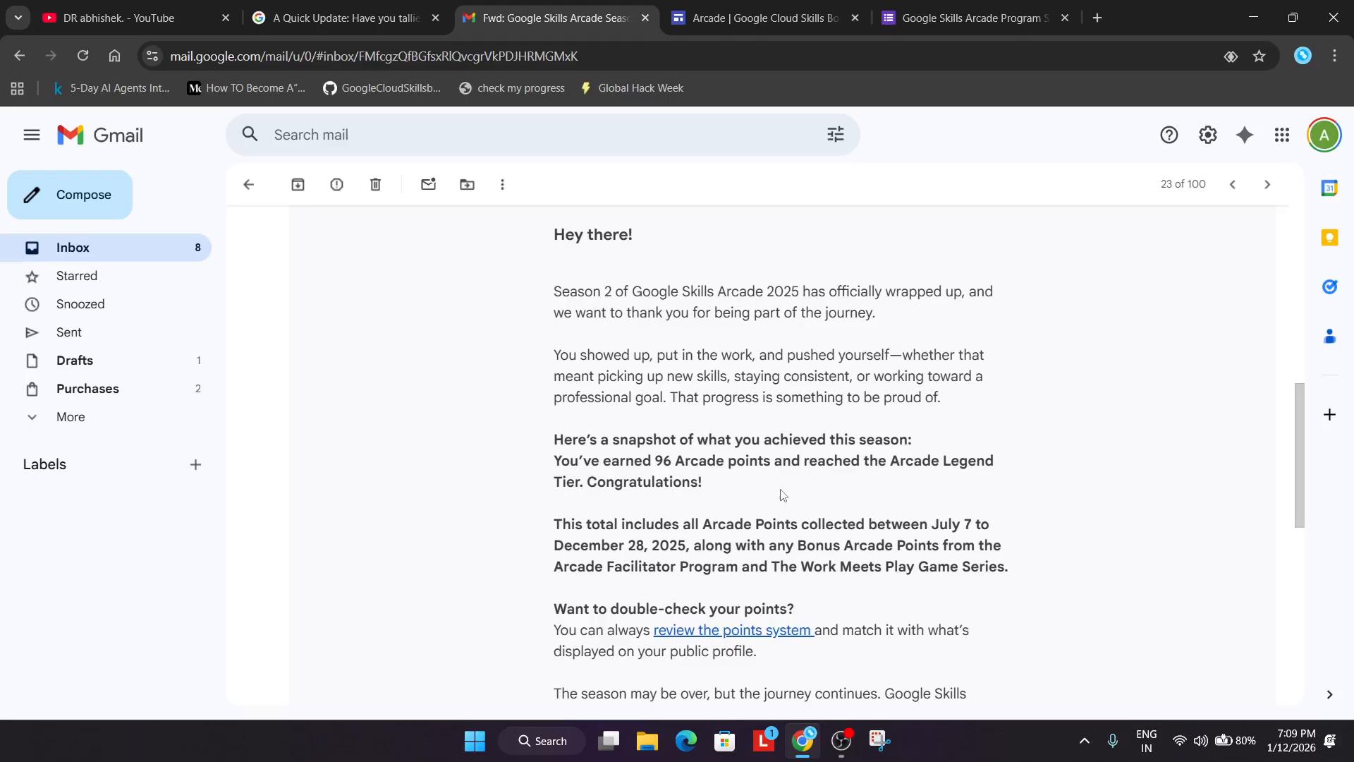
pyautogui.moveTo(1088, 591)
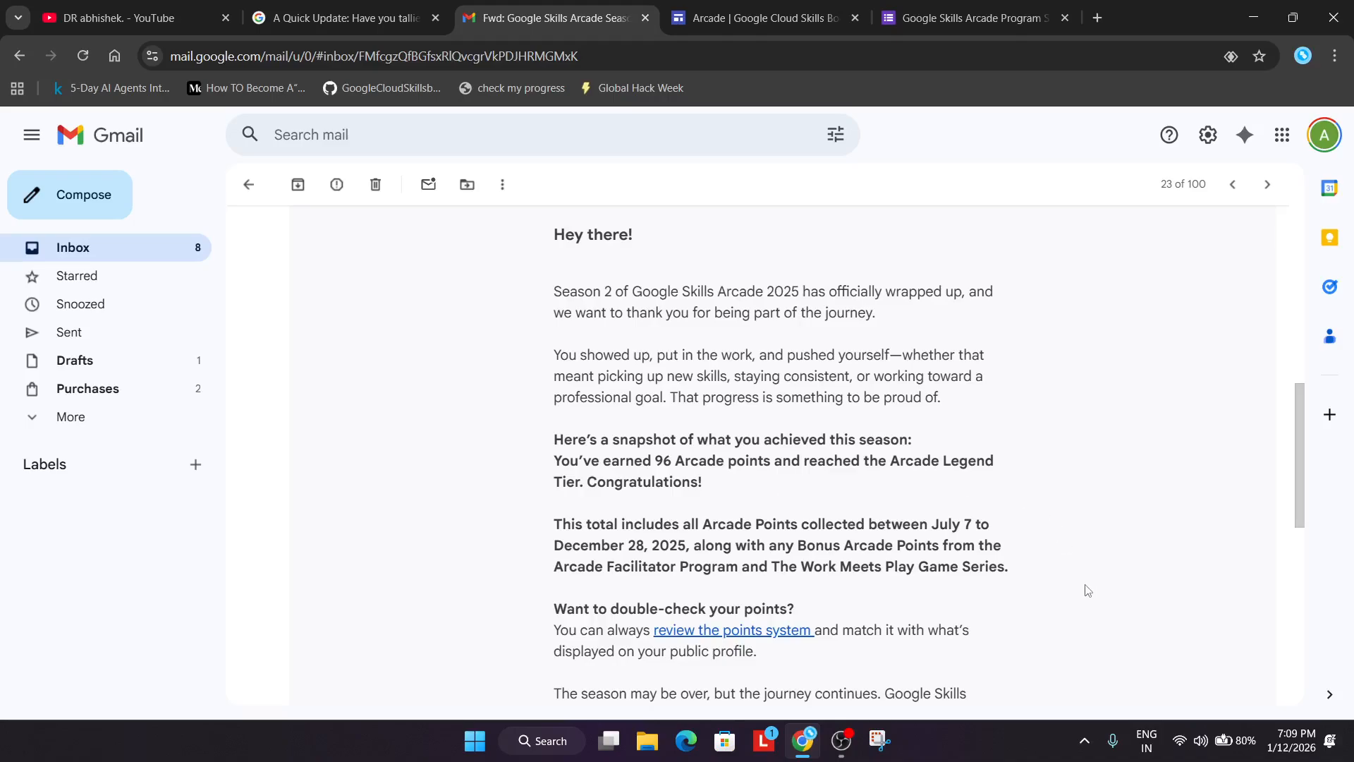
pyautogui.moveTo(1074, 598)
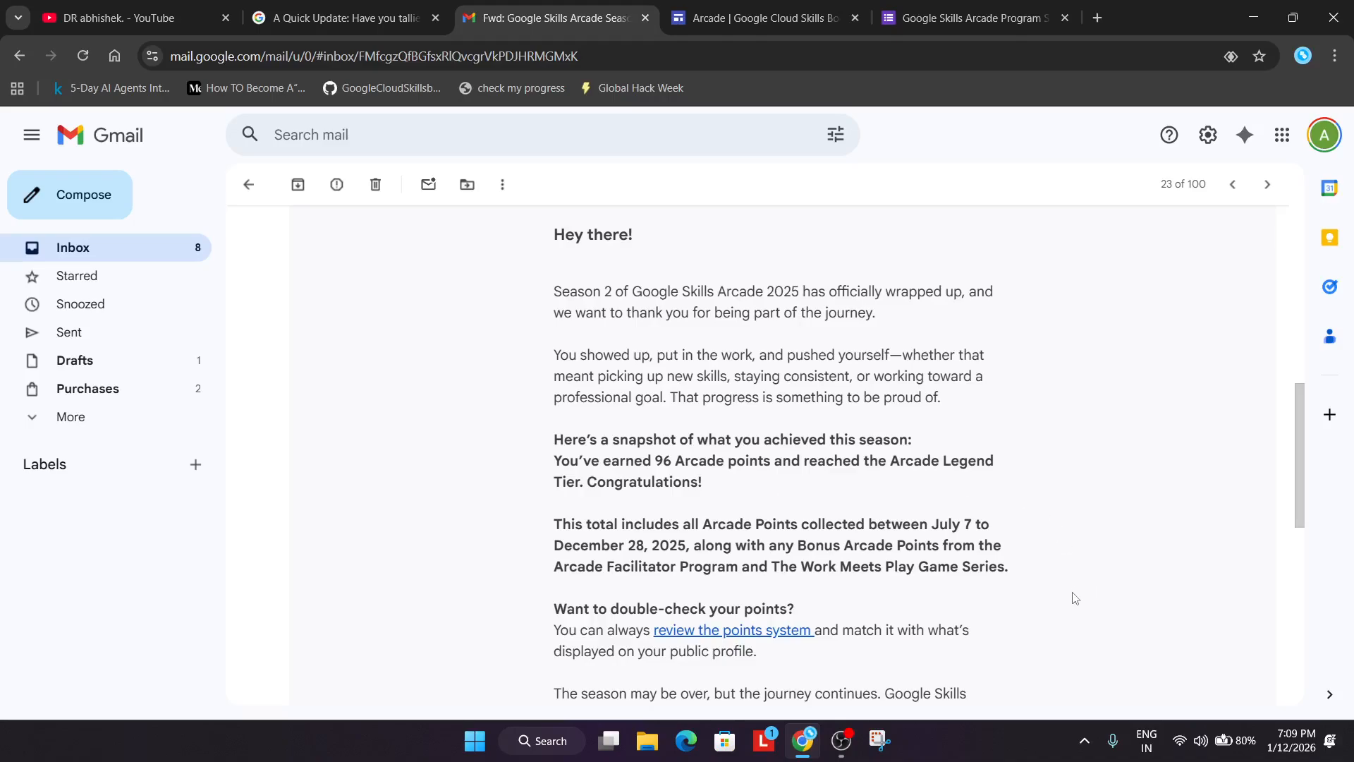
pyautogui.moveTo(1070, 601)
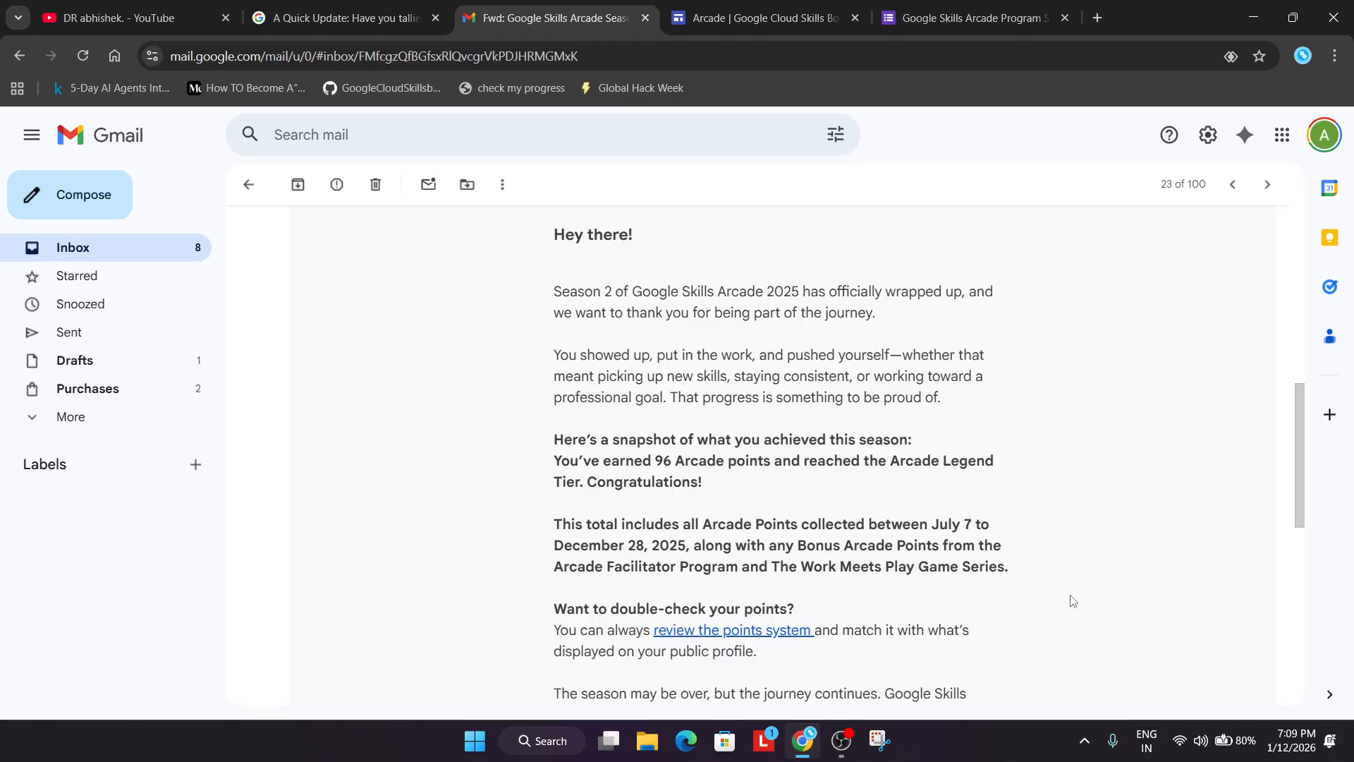